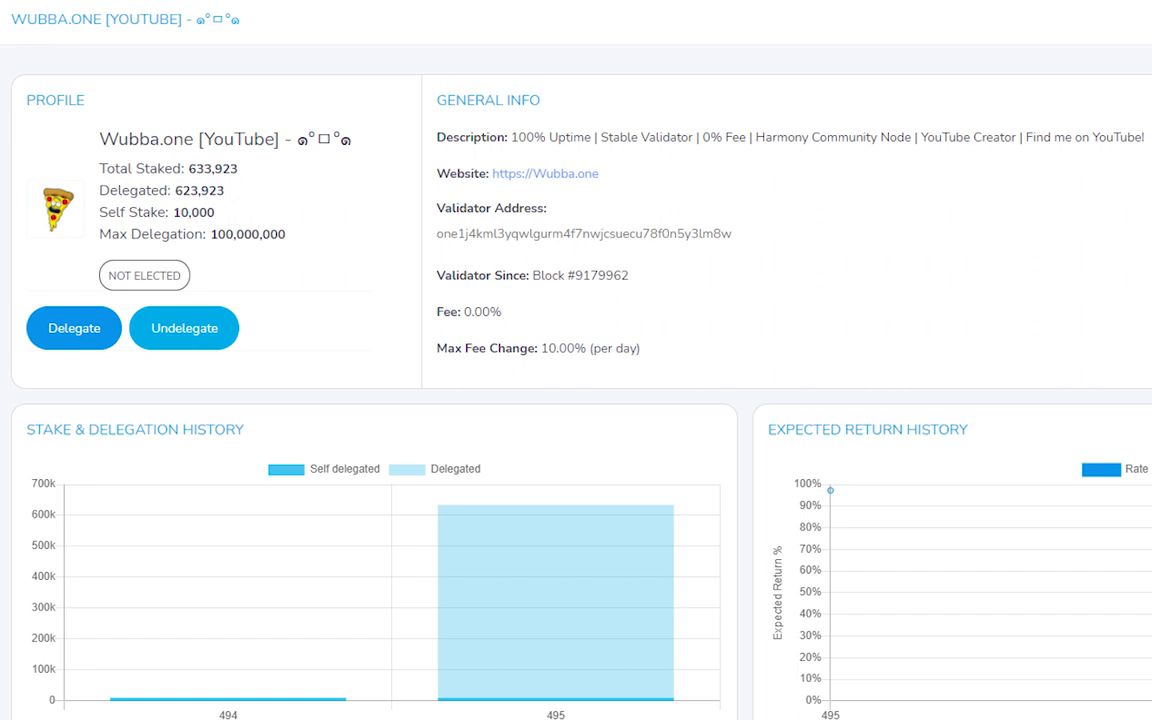
# Step: Bring up Harmony's MetaMask setup guide listing the mainnet network settings
pyautogui.click(345, 38)
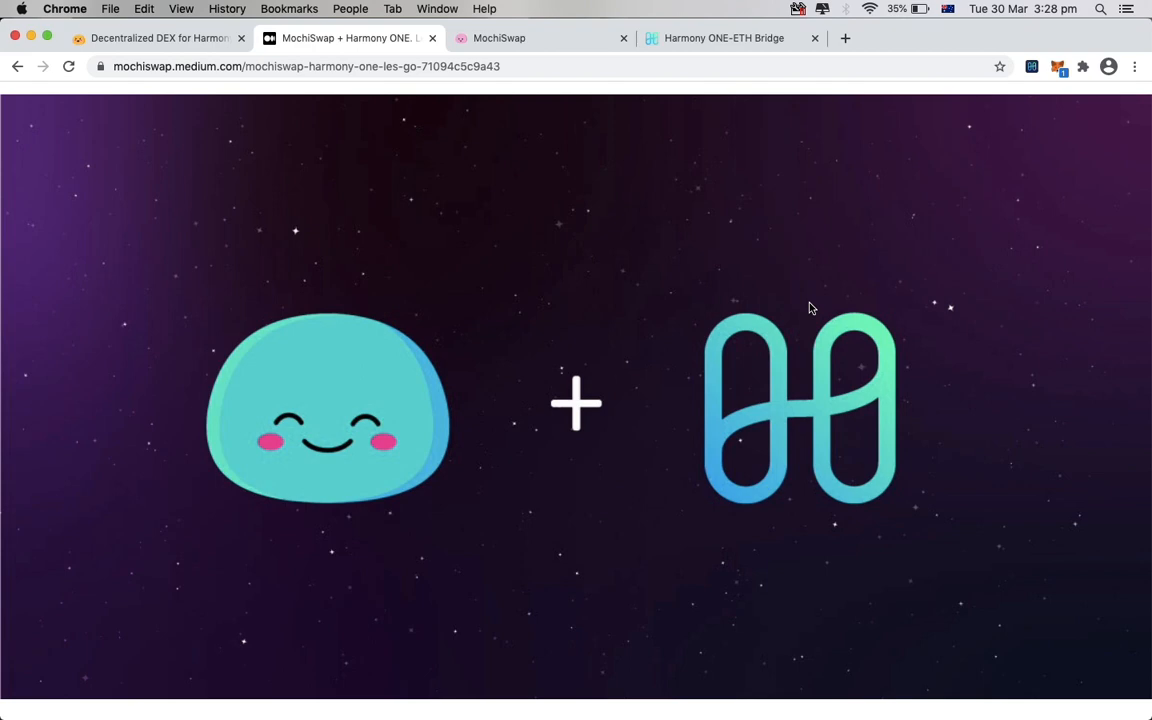
pyautogui.scroll(-3)
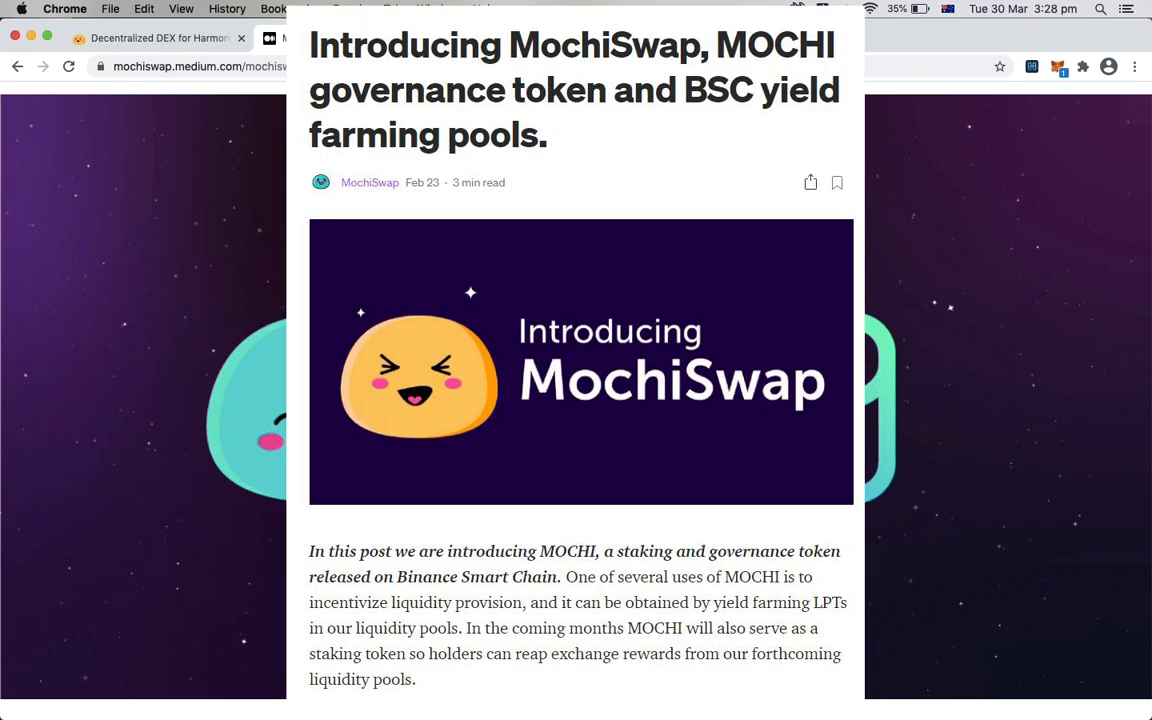
pyautogui.click(347, 37)
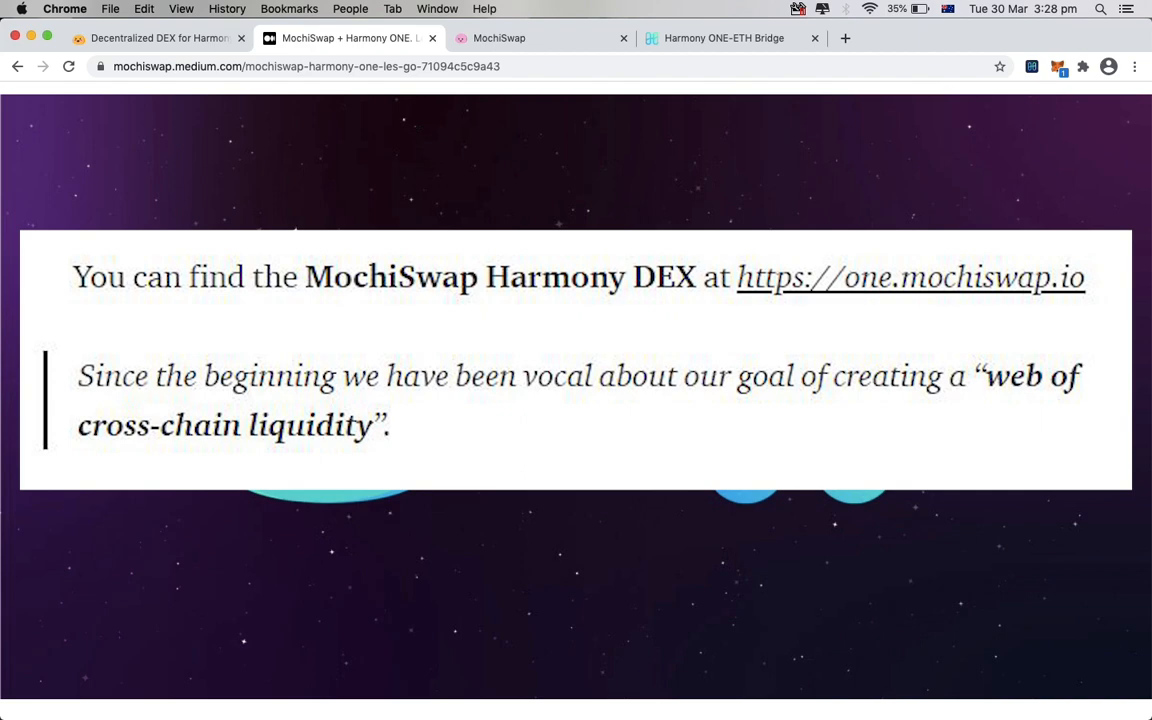
pyautogui.scroll(-3)
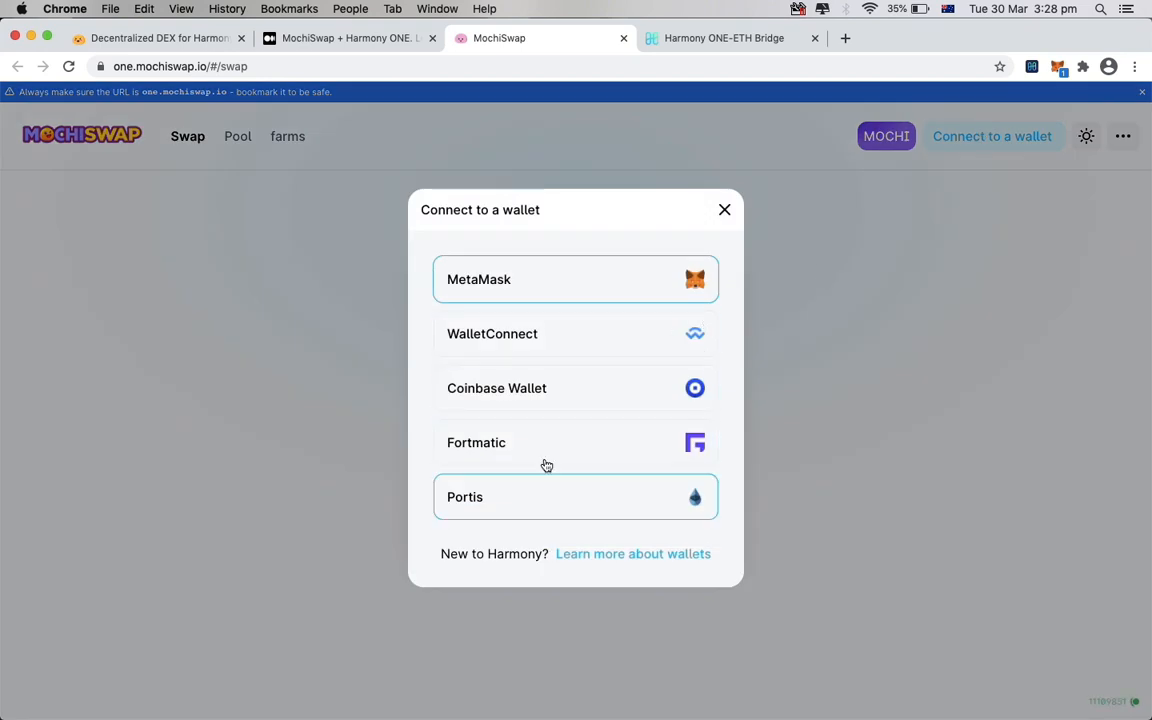
pyautogui.moveTo(600, 279)
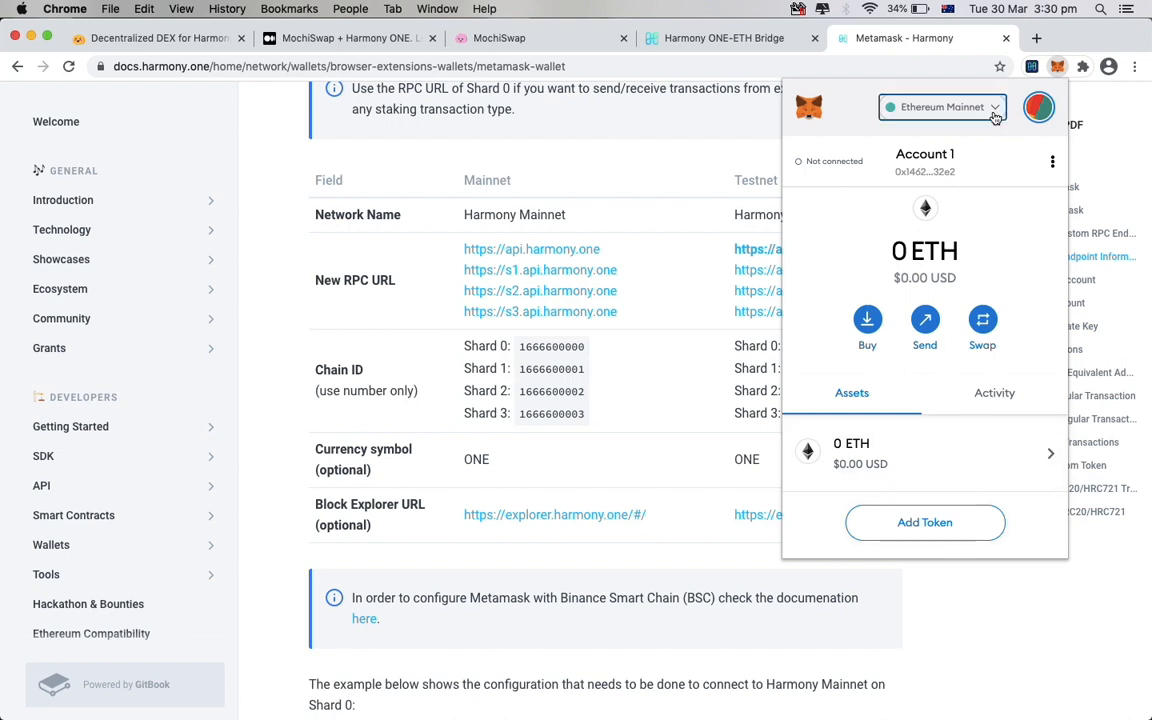
pyautogui.click(941, 107)
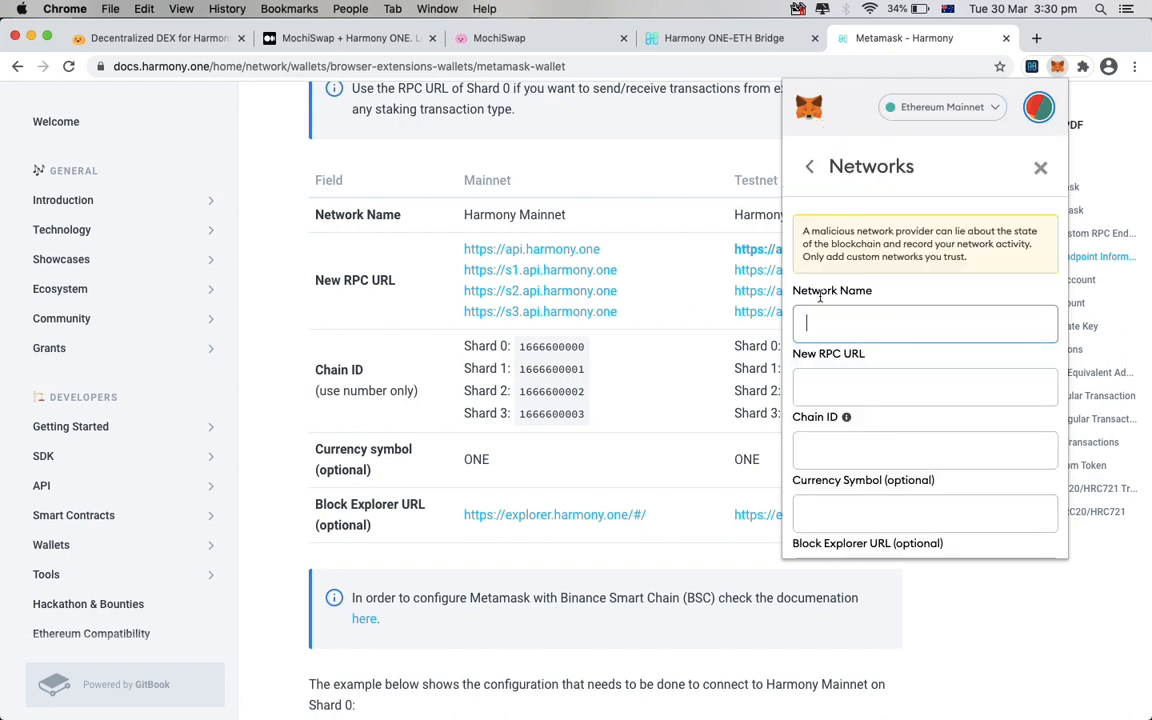
pyautogui.write('Harmony Mainnet')
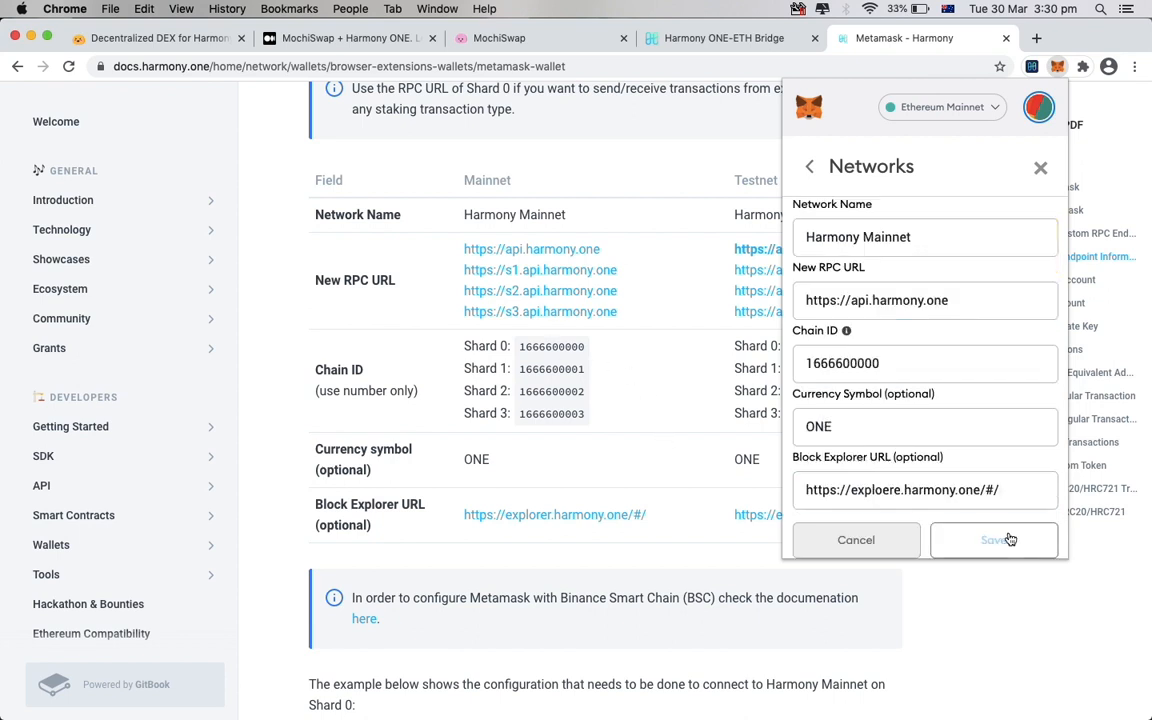
pyautogui.click(993, 539)
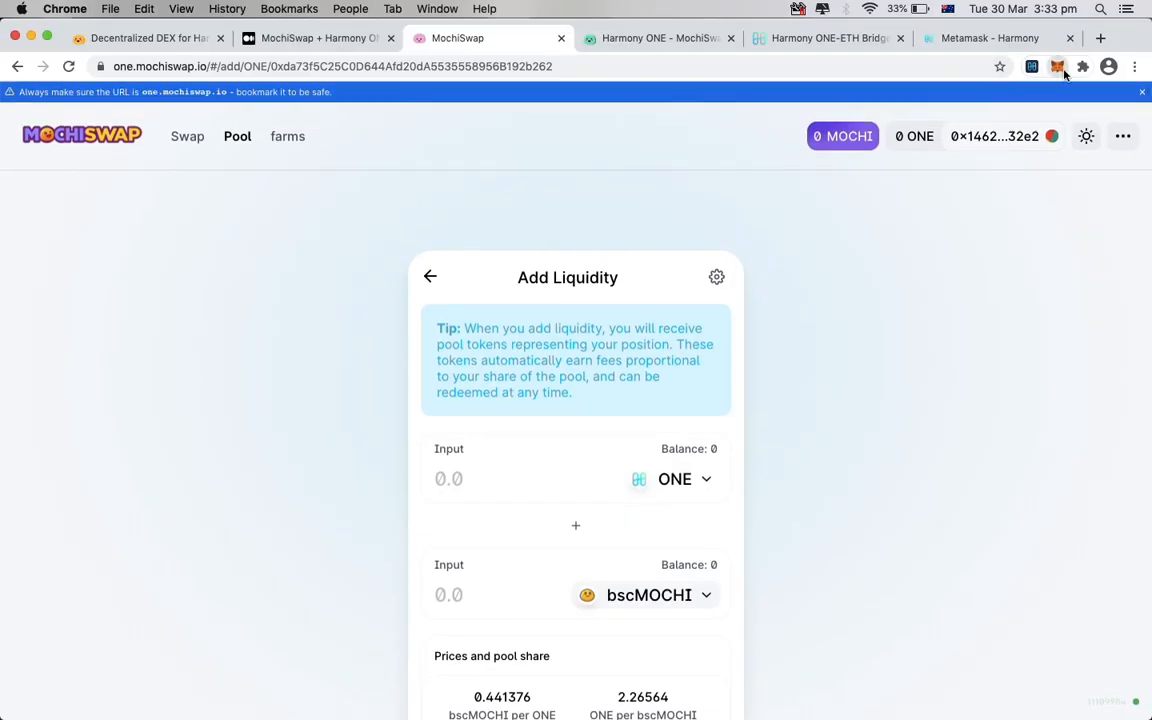
# Step: View the connected MetaMask account on Harmony Mainnet, showing a 0 ONE balance
pyautogui.click(1057, 66)
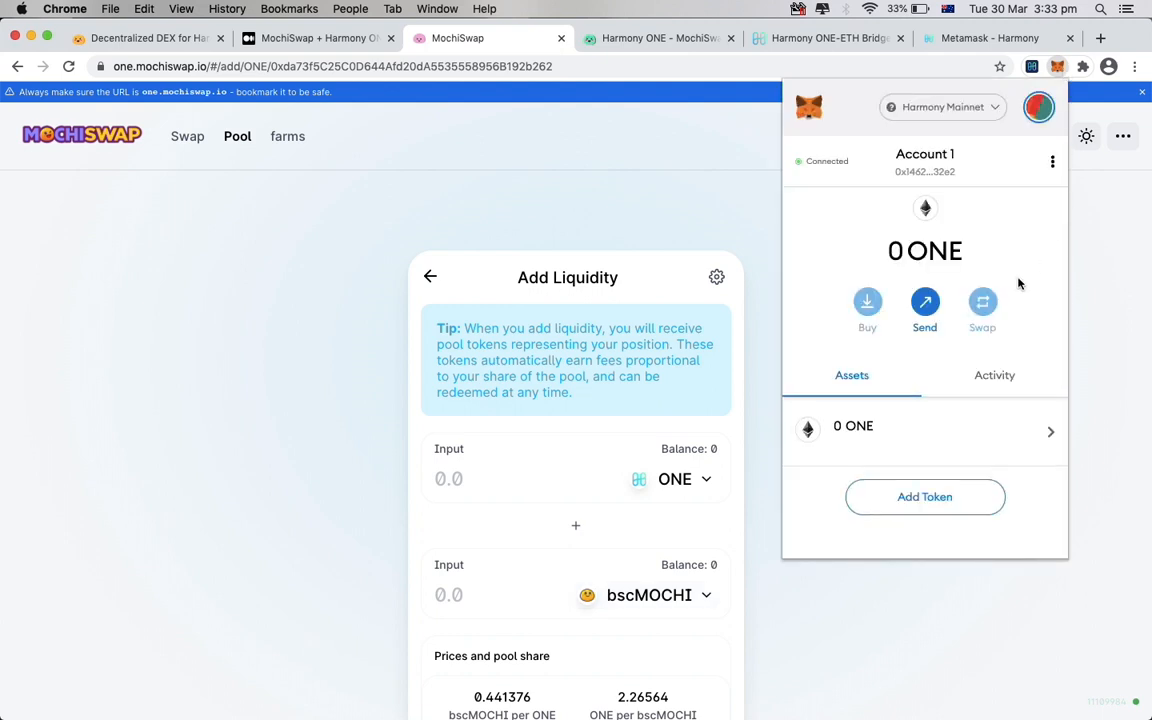
pyautogui.moveTo(982, 327)
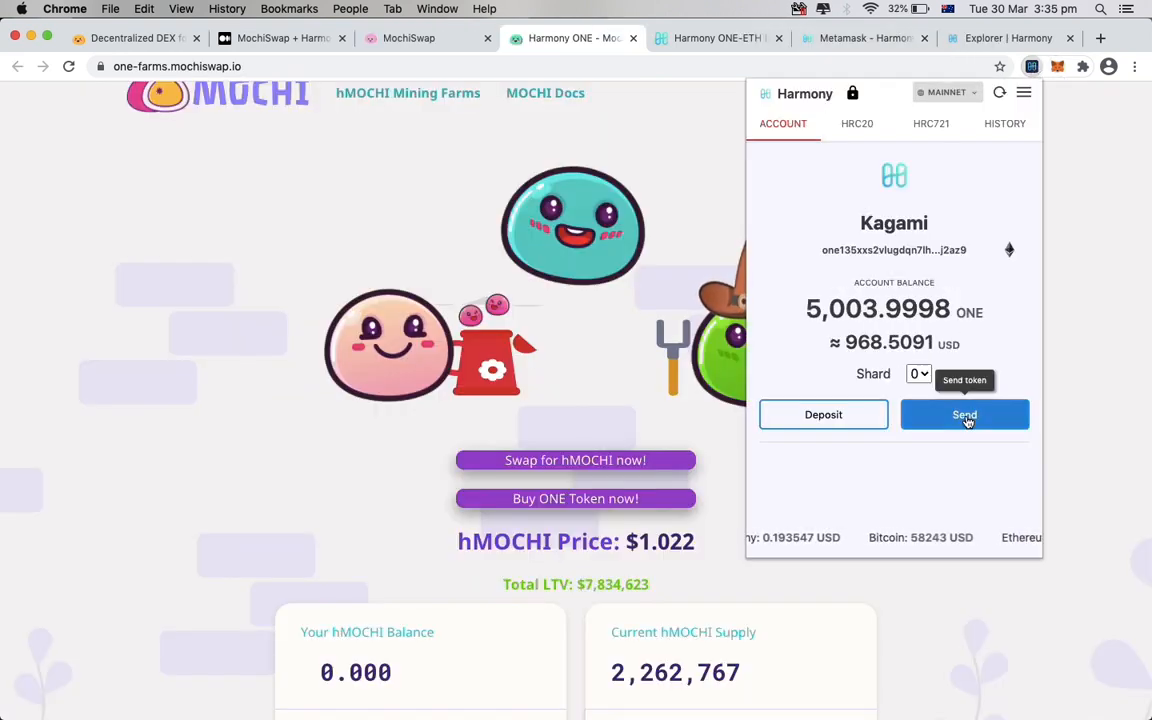
# Step: Send 5000 ONE from Harmony One Wallet to the MetaMask address, approving with the password
pyautogui.click(964, 414)
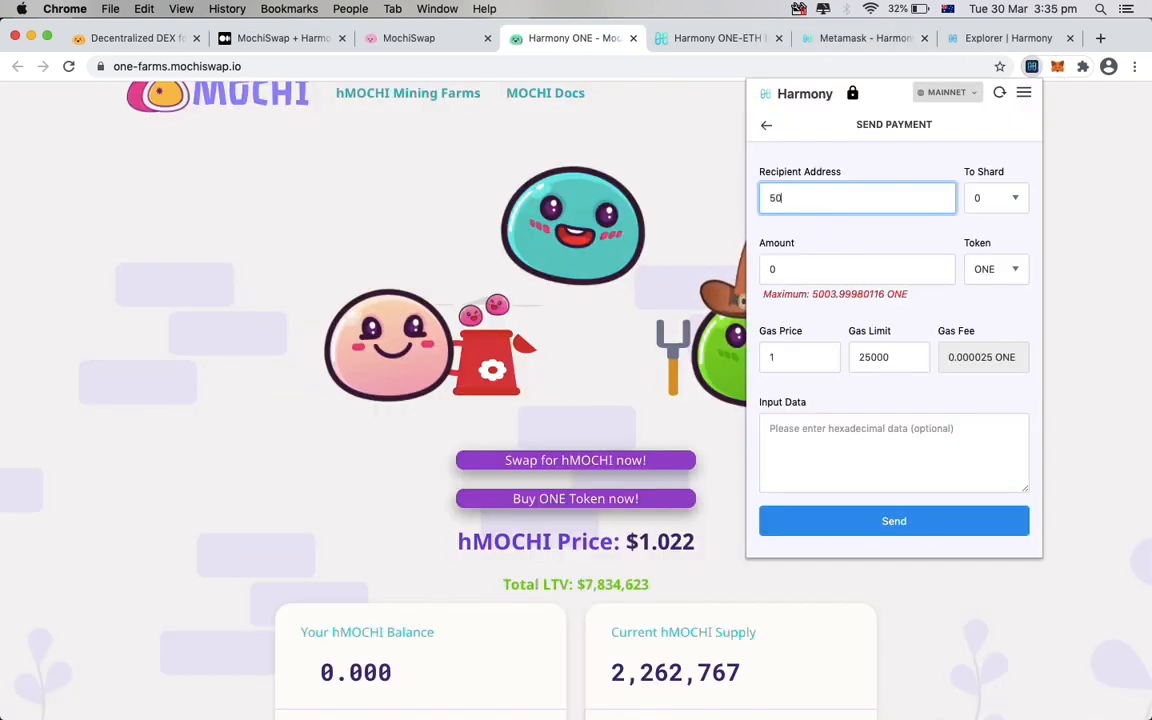
pyautogui.click(857, 197)
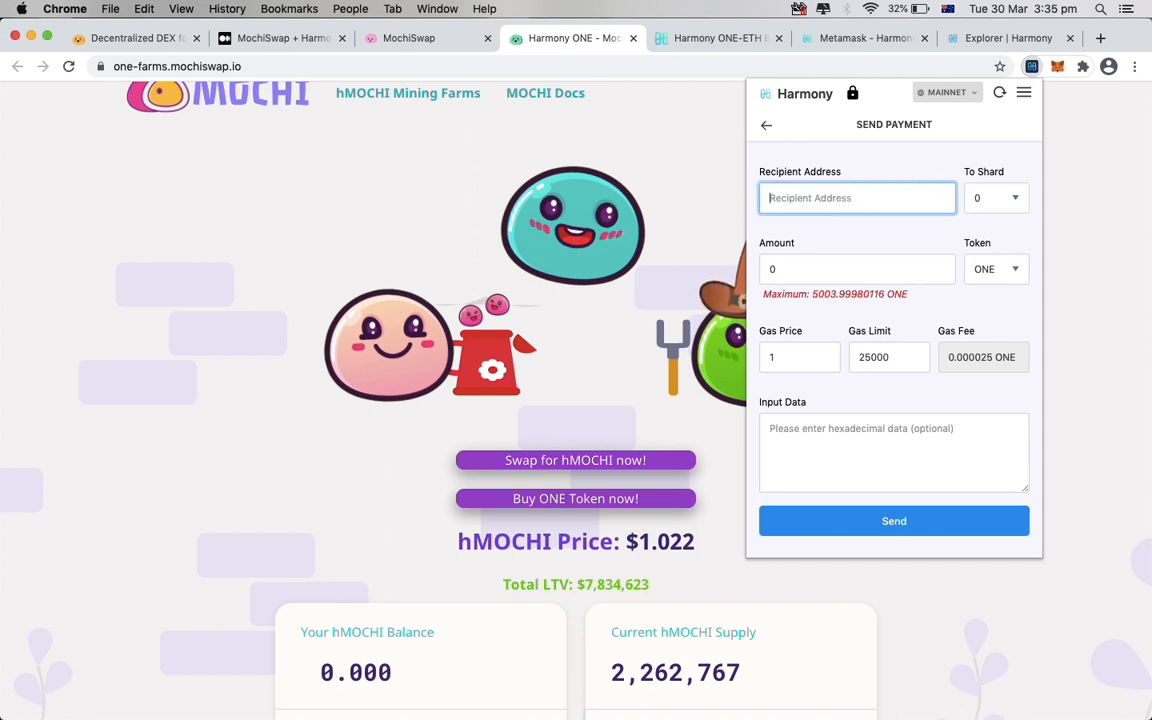
pyautogui.write('500')
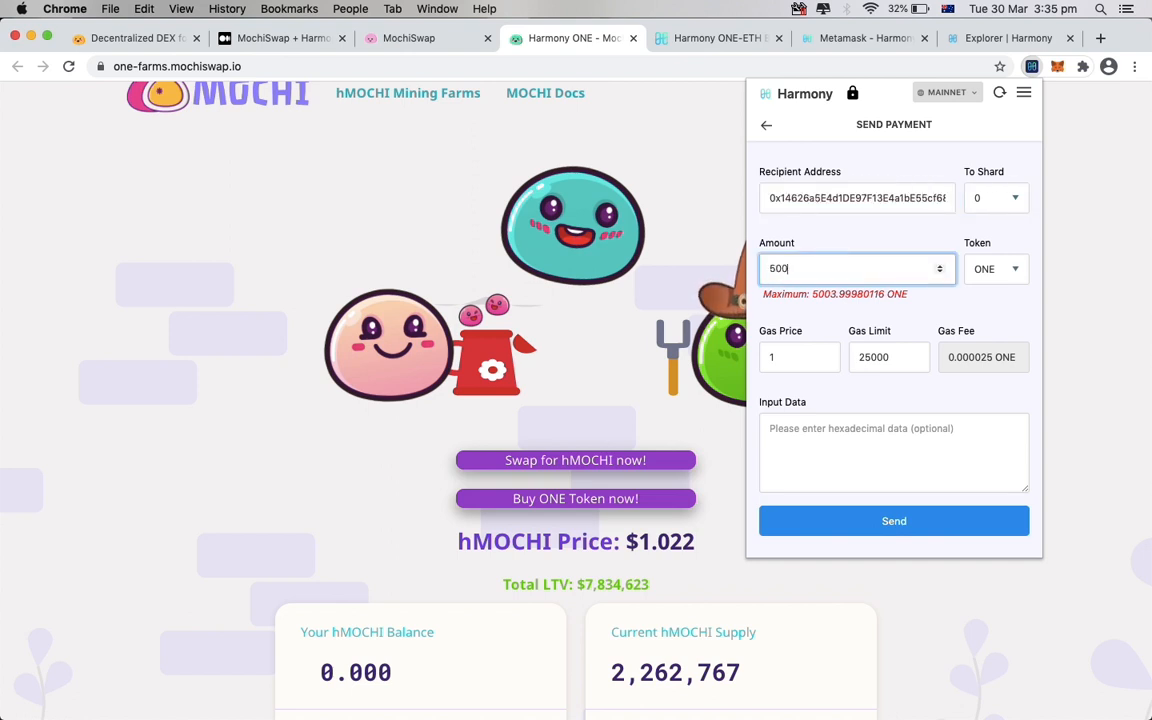
pyautogui.click(893, 520)
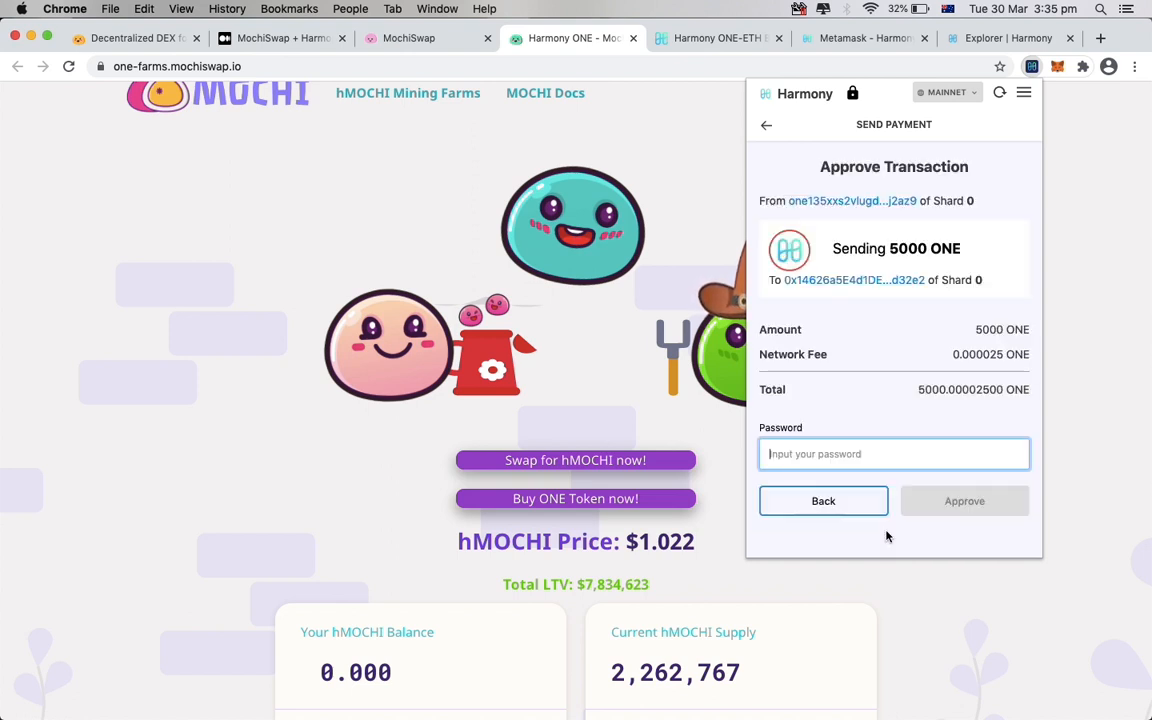
pyautogui.write('••')
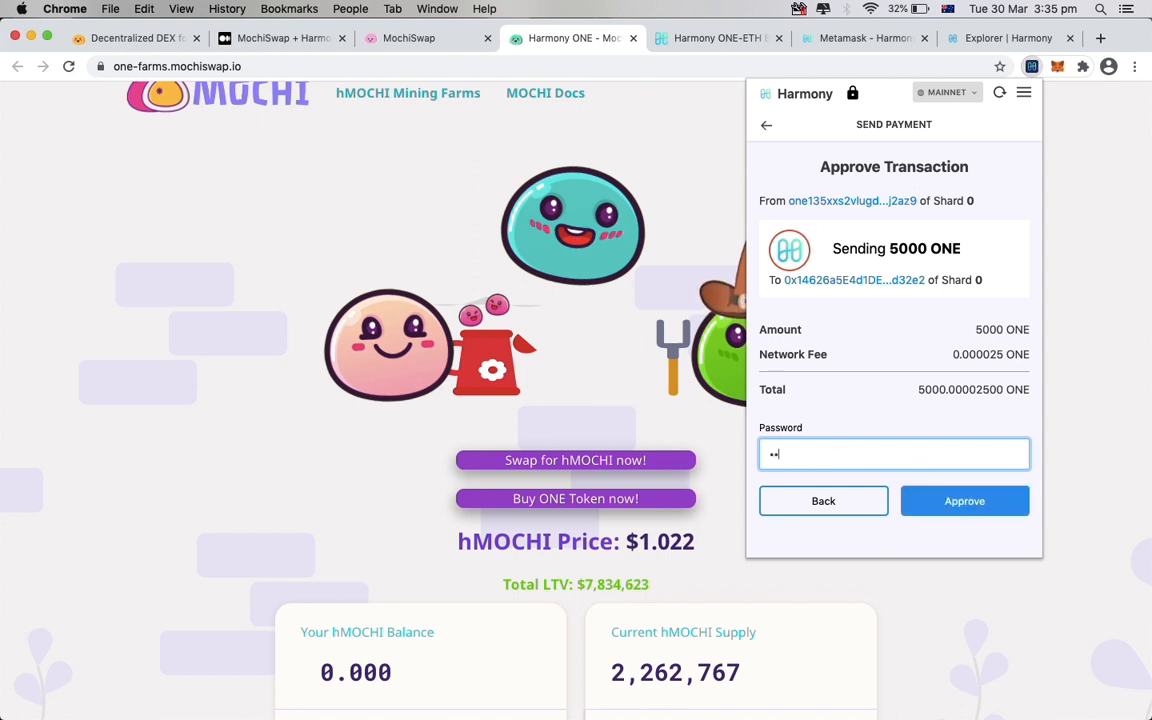
pyautogui.write('password')
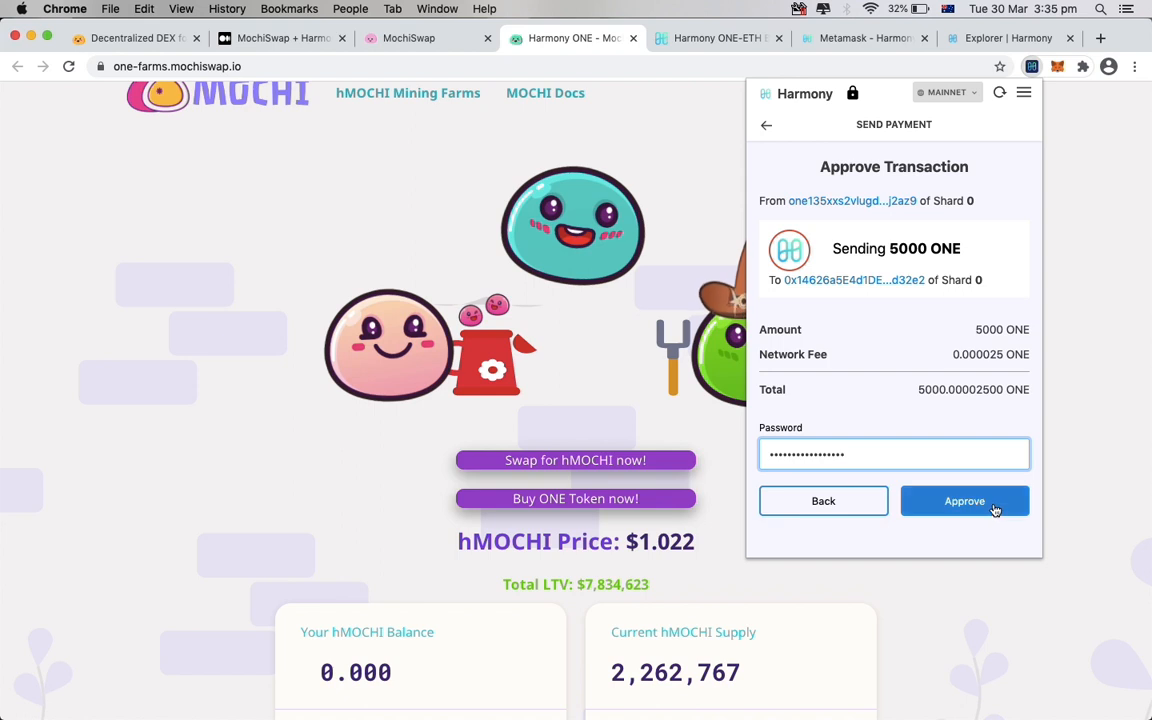
pyautogui.click(964, 501)
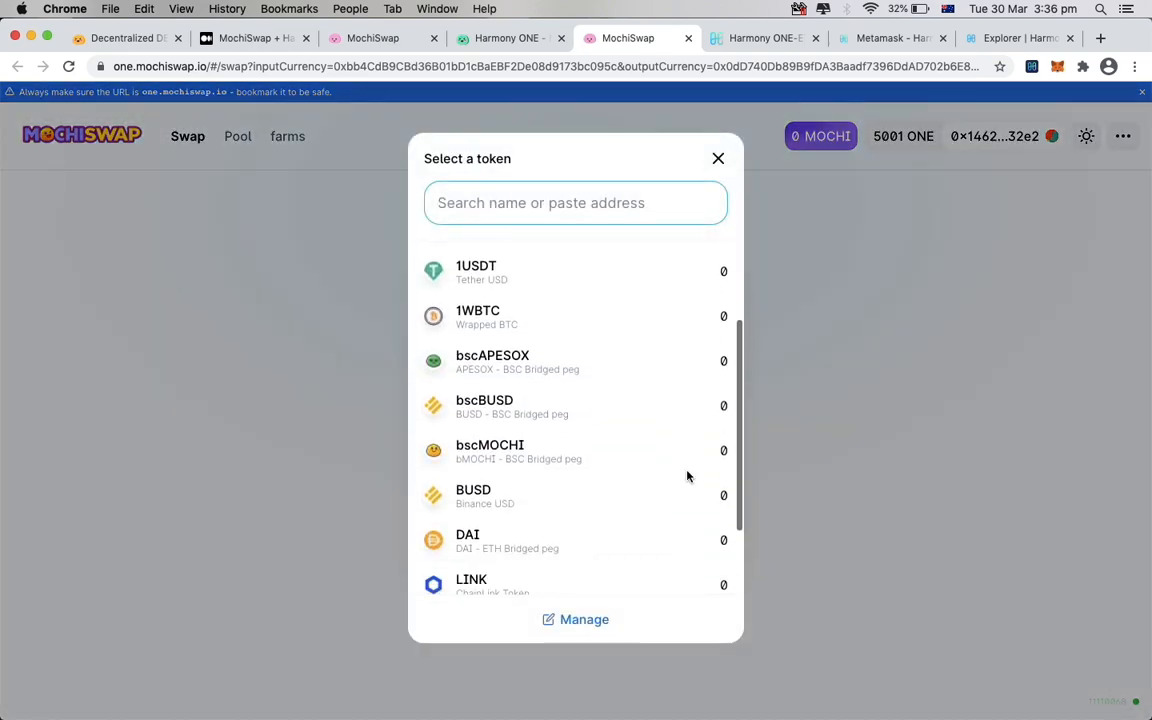
# Step: Enter a swap of 2000 ONE for about 929.935 bscMOCHI and bring up its review
pyautogui.scroll(-3)
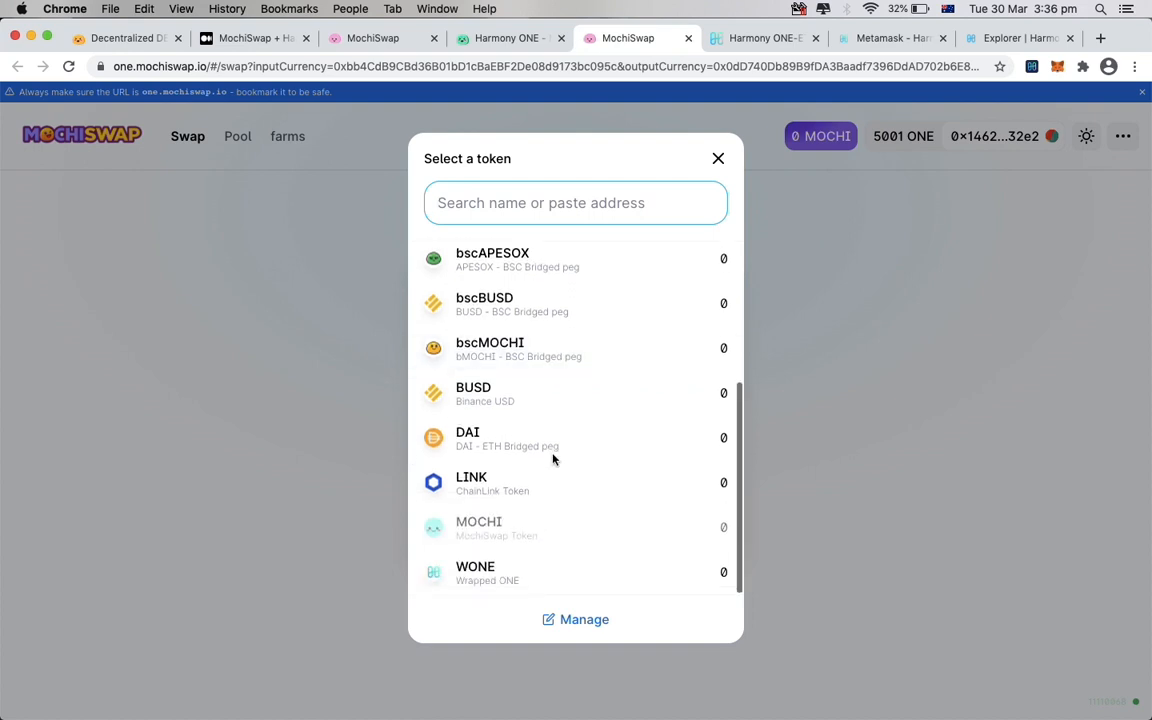
pyautogui.click(490, 348)
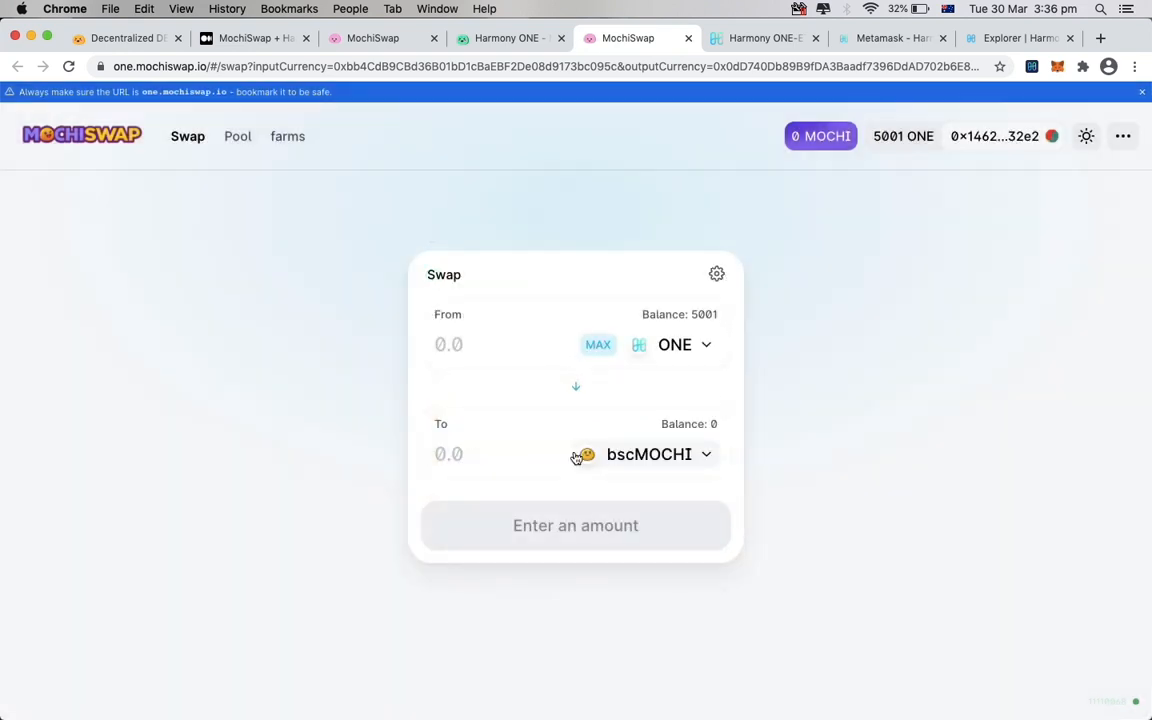
pyautogui.moveTo(517, 454)
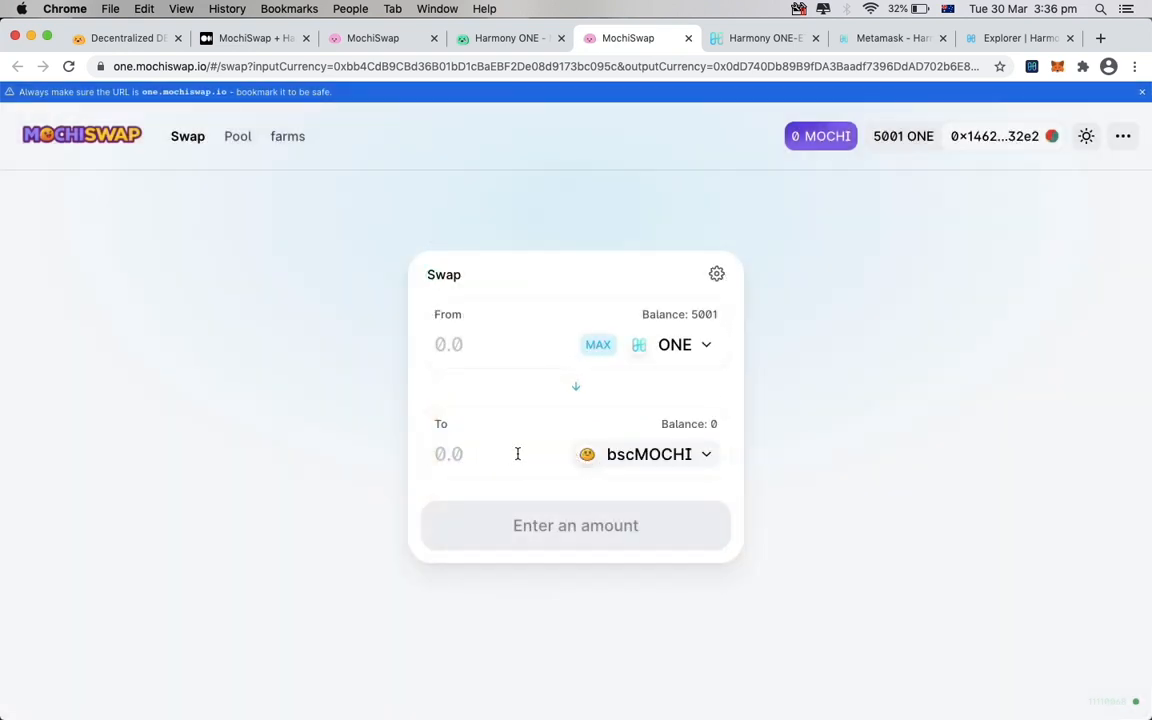
pyautogui.write('2000')
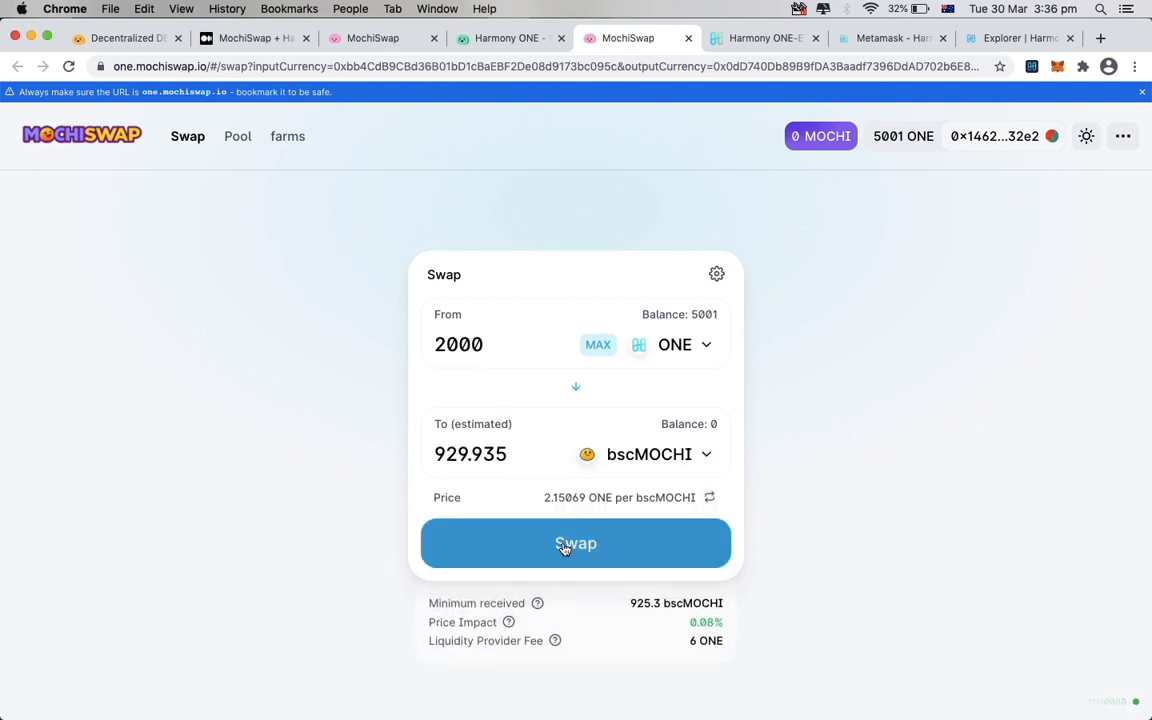
pyautogui.click(575, 543)
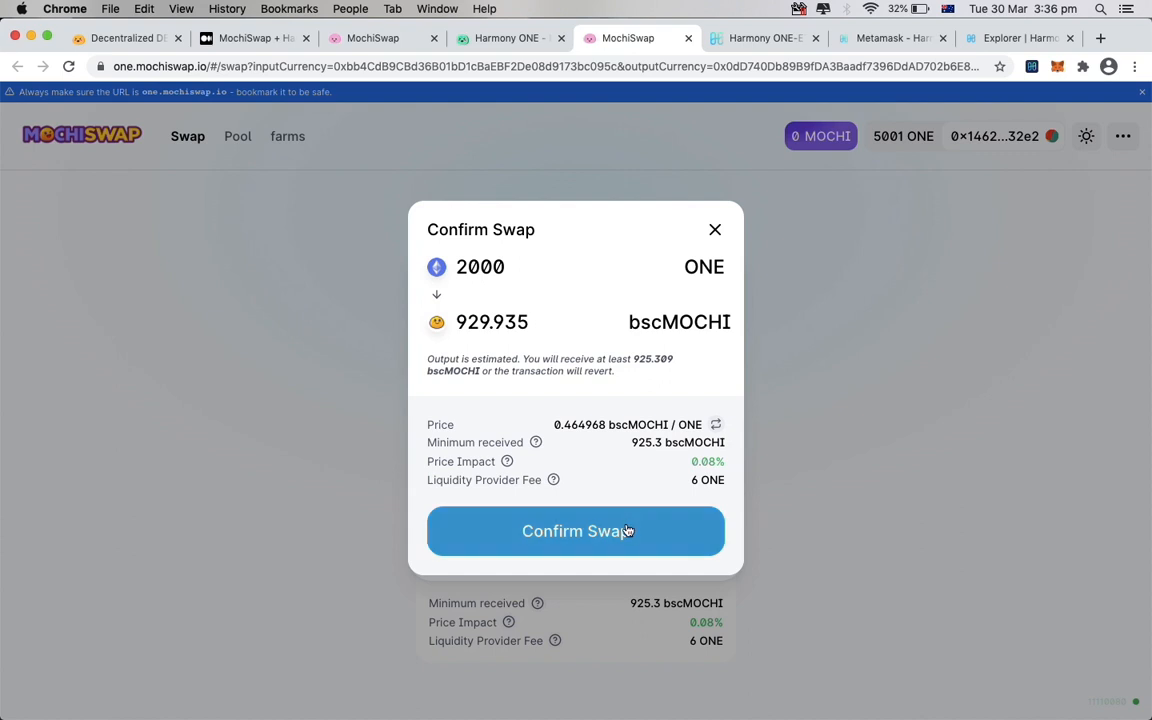
# Step: Confirm the 2000 ONE to bscMOCHI swap and view the transaction on Harmony Explorer
pyautogui.click(575, 531)
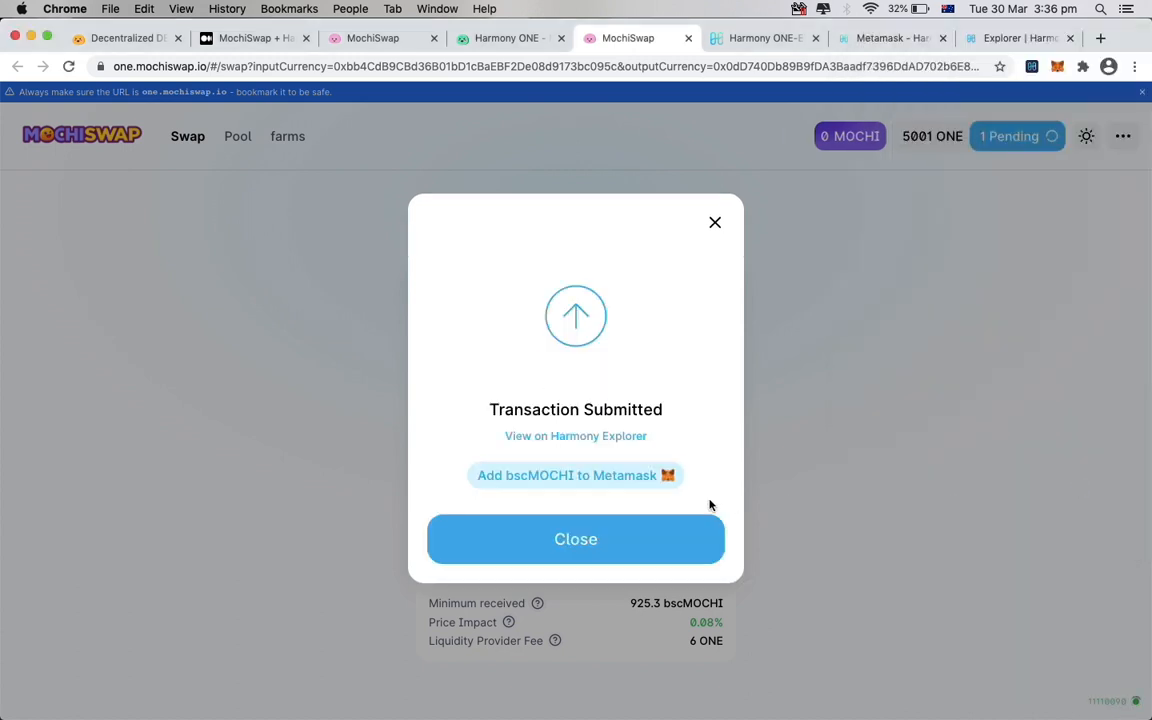
pyautogui.moveTo(590, 475)
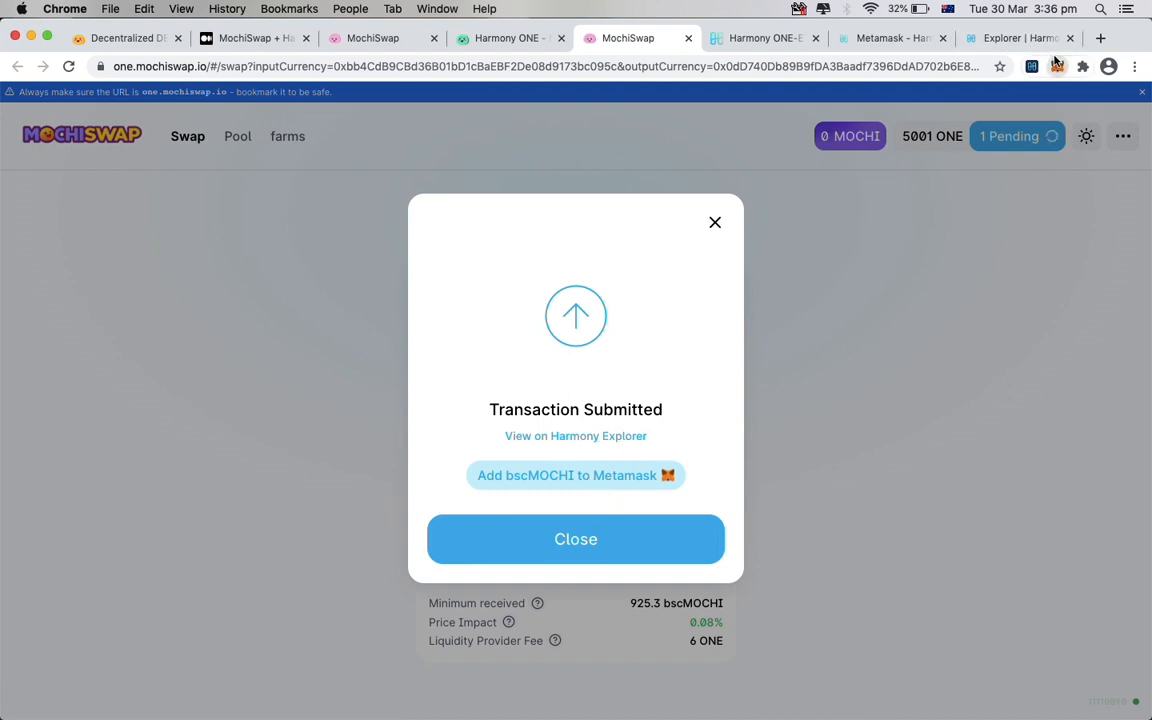
pyautogui.click(1057, 66)
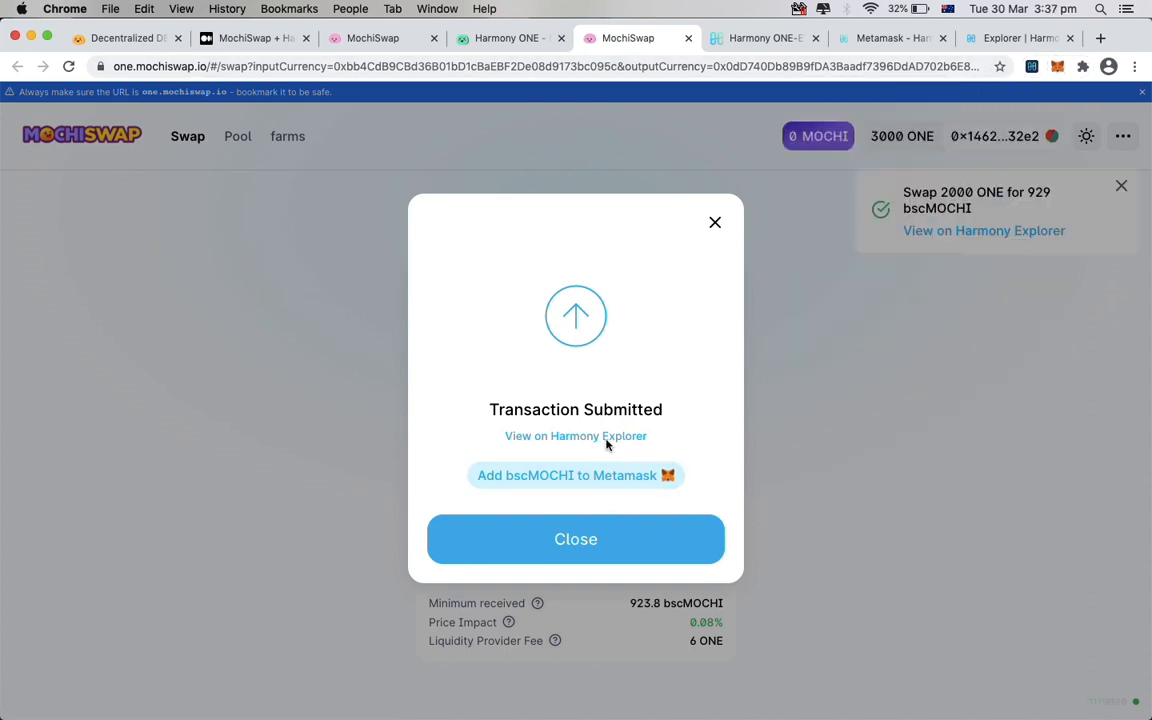
pyautogui.click(575, 436)
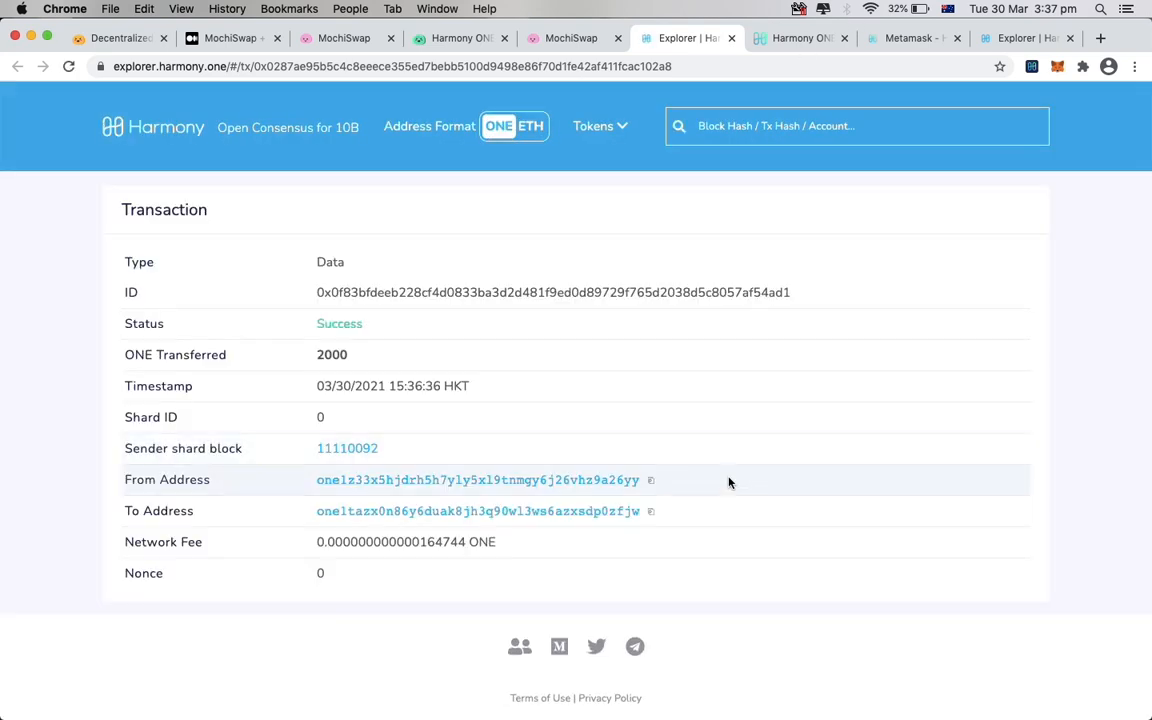
pyautogui.moveTo(646, 517)
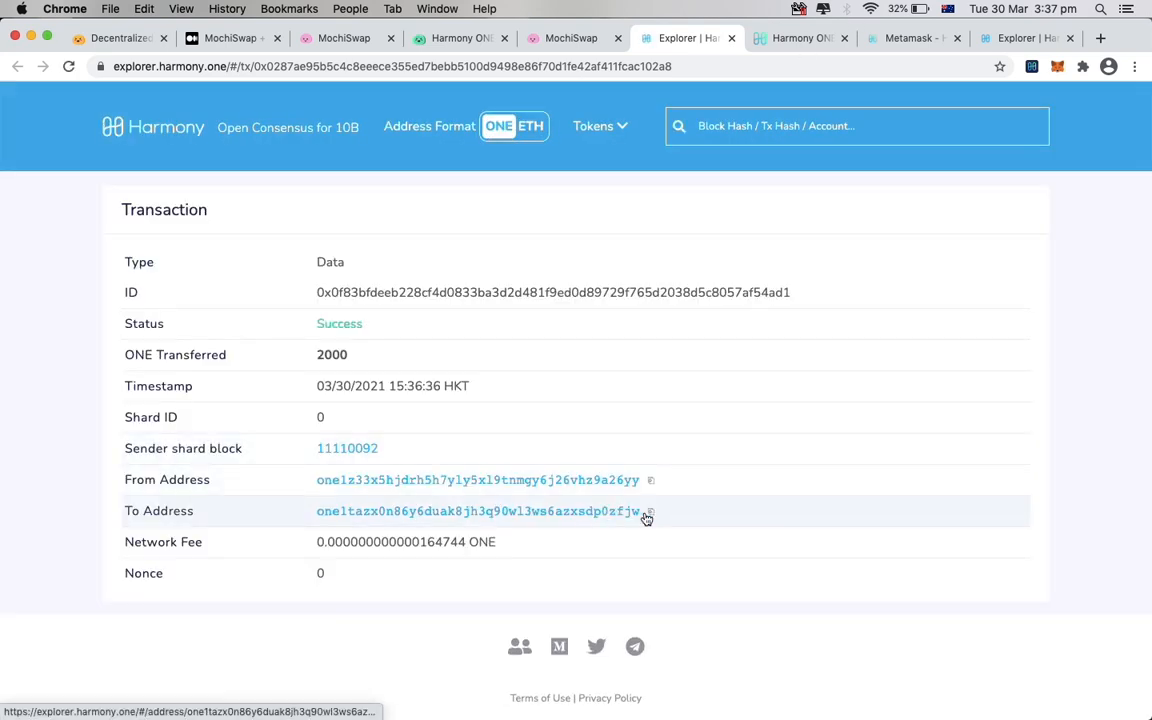
# Step: Copy the swap's To Address from Harmony Explorer and return to the MochiSwap swap page
pyautogui.click(650, 511)
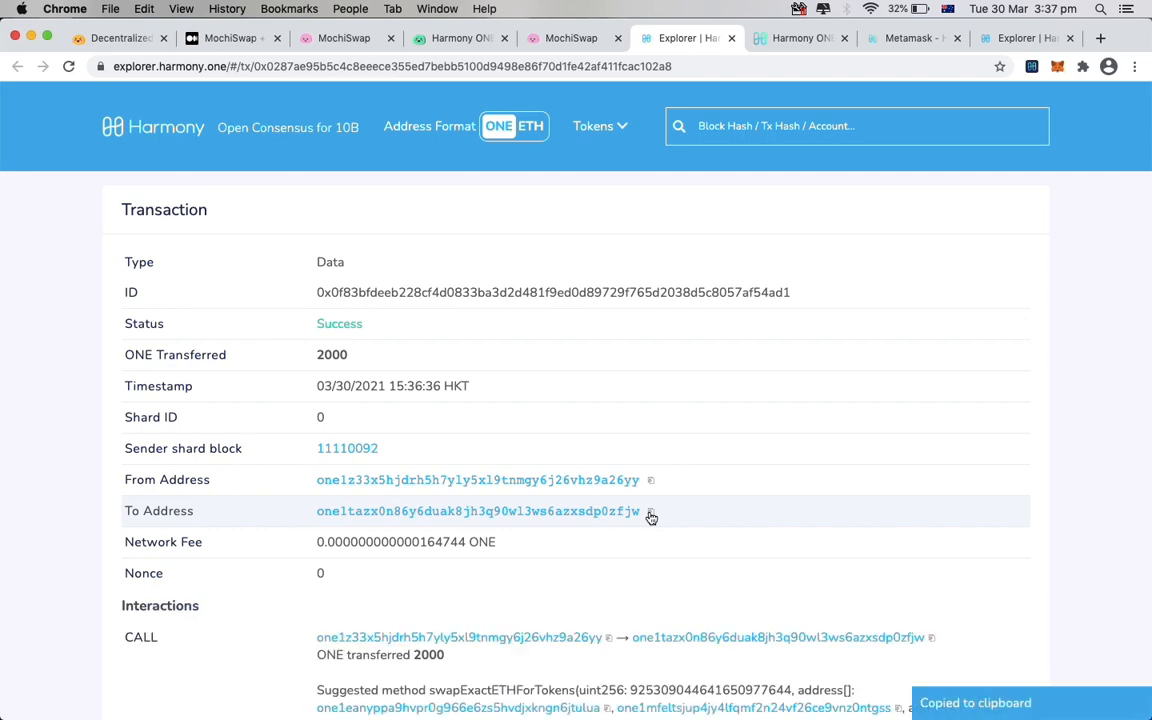
pyautogui.scroll(-3)
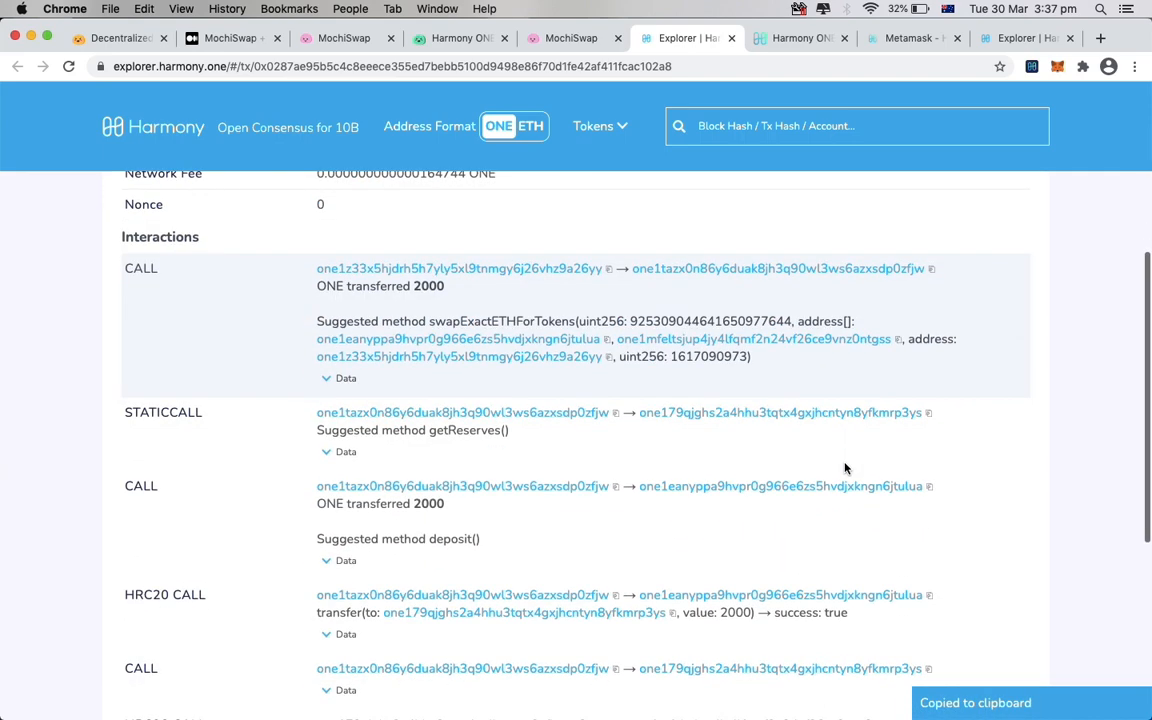
pyautogui.click(1057, 66)
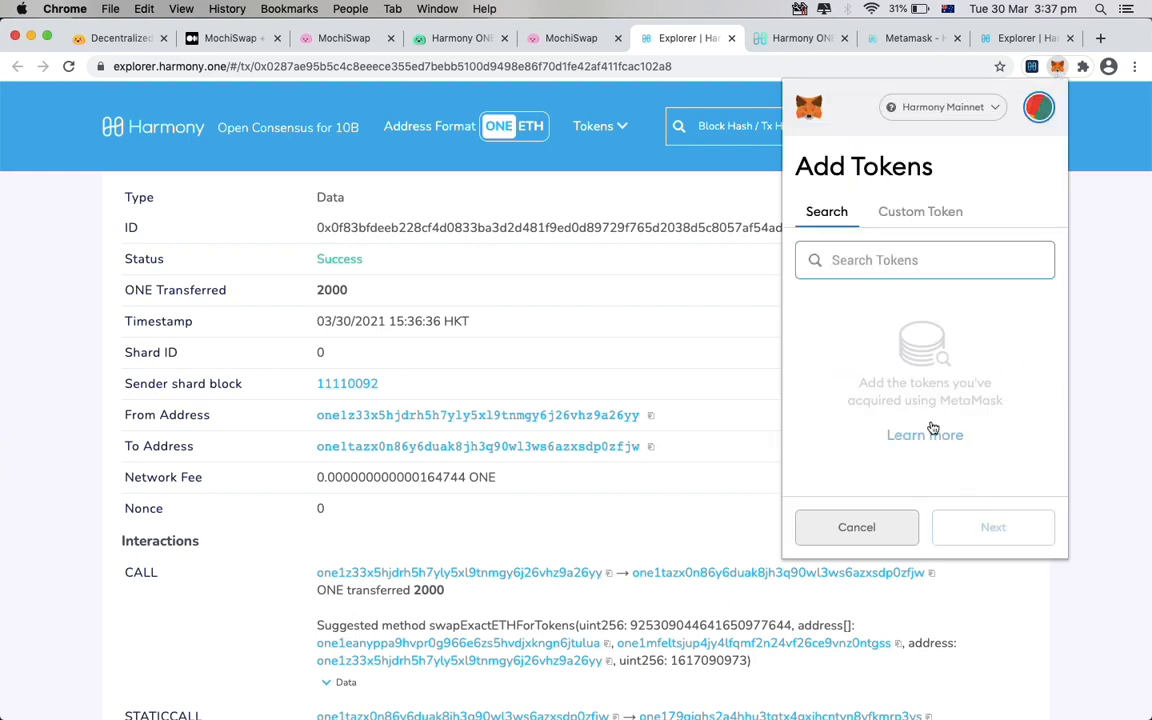
pyautogui.click(919, 211)
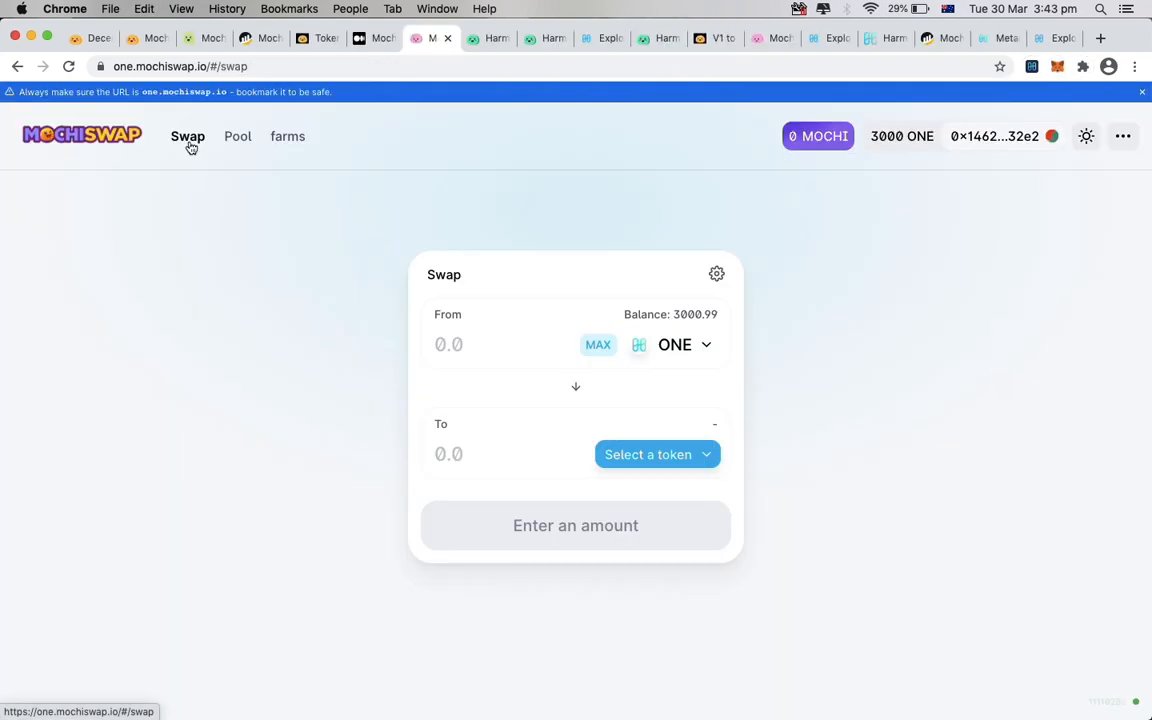
# Step: Pair 2520.71 ONE with about 929.95 bscMOCHI in Add Liquidity and request bscMOCHI approval
pyautogui.click(237, 136)
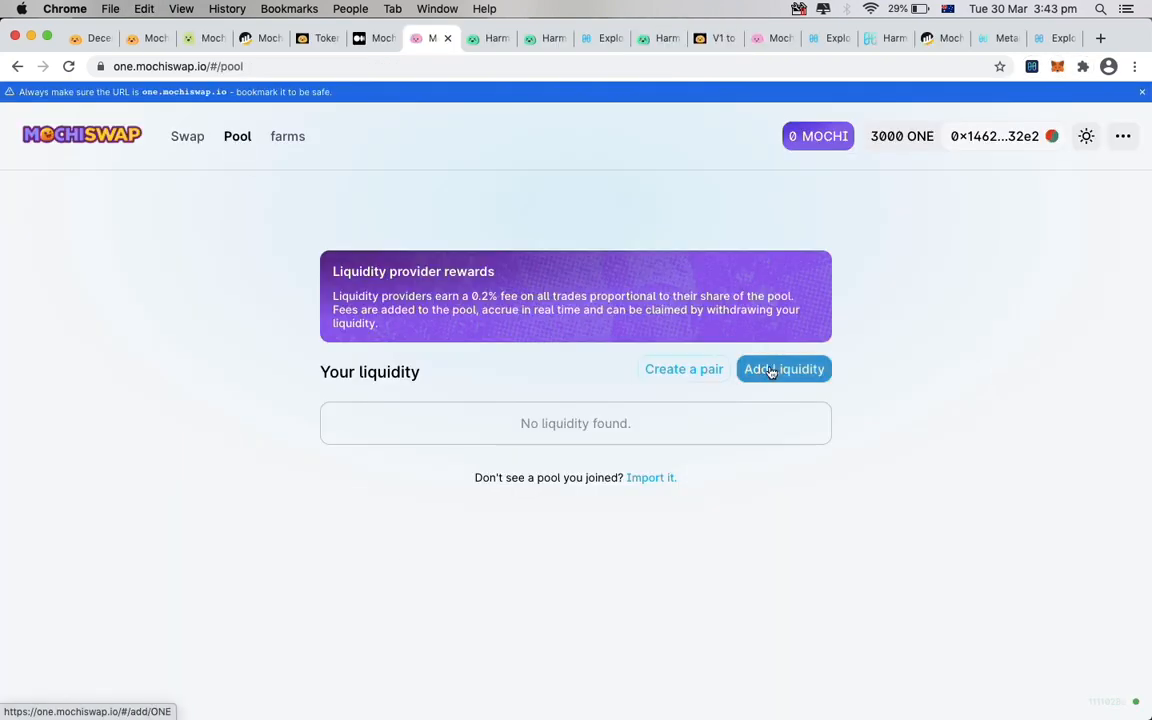
pyautogui.click(784, 368)
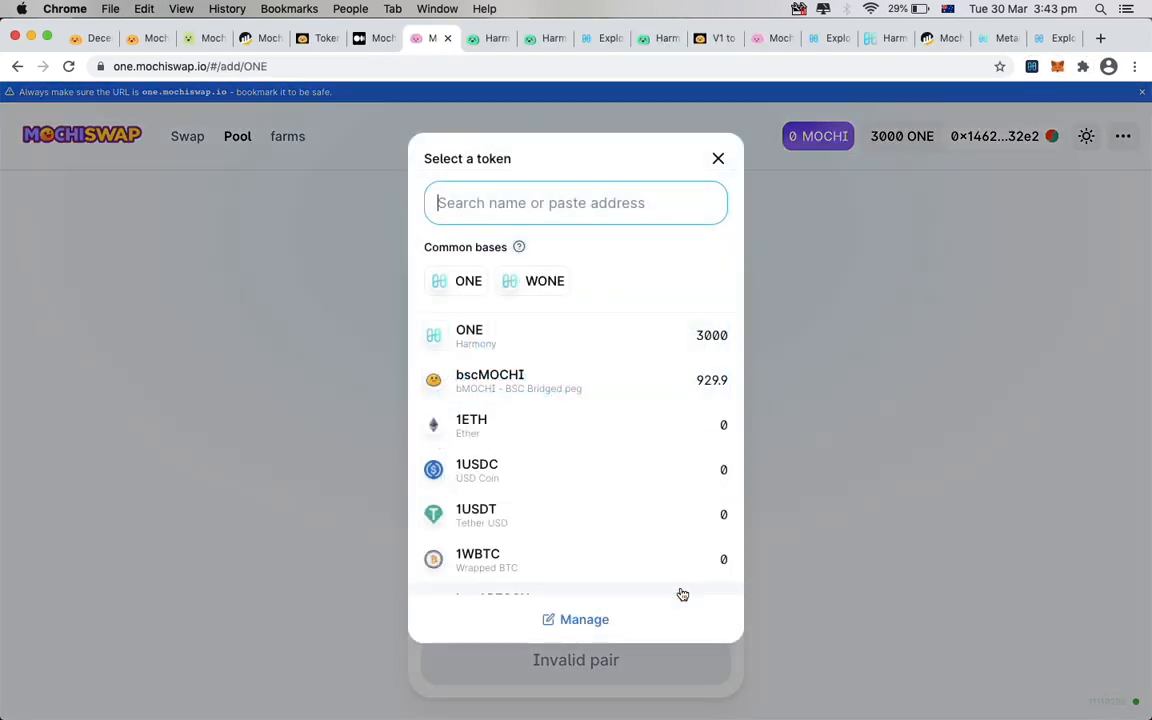
pyautogui.click(490, 380)
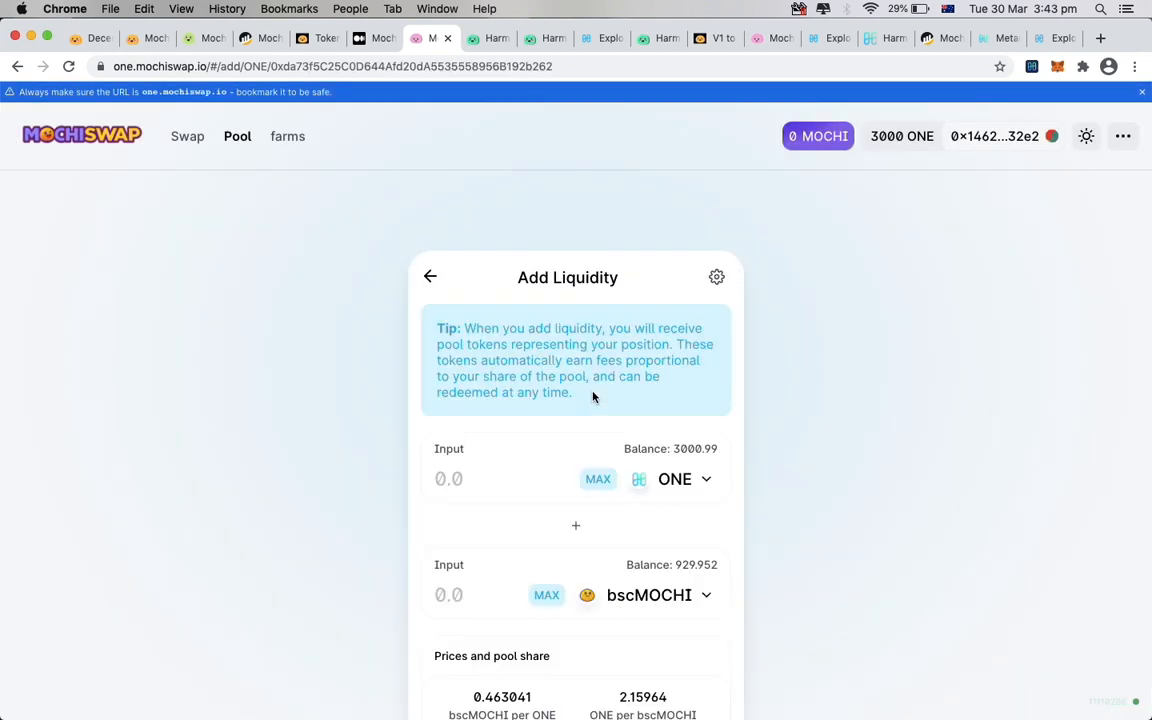
pyautogui.scroll(-3)
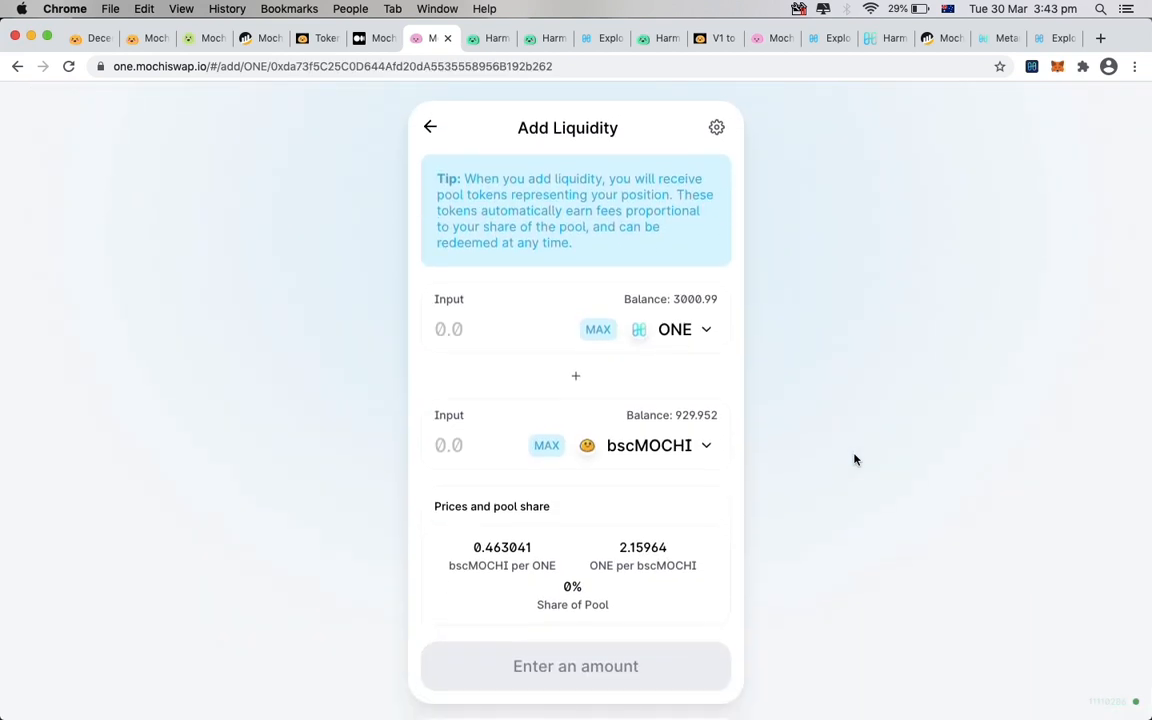
pyautogui.write('2008.36')
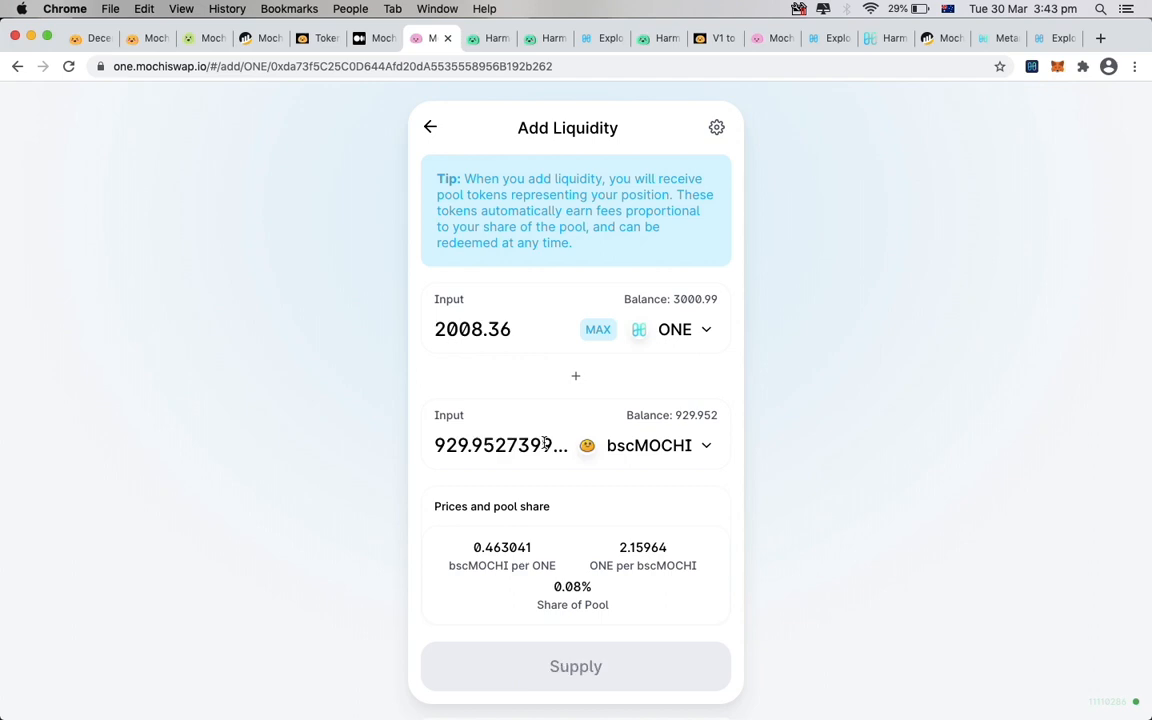
pyautogui.moveTo(522, 509)
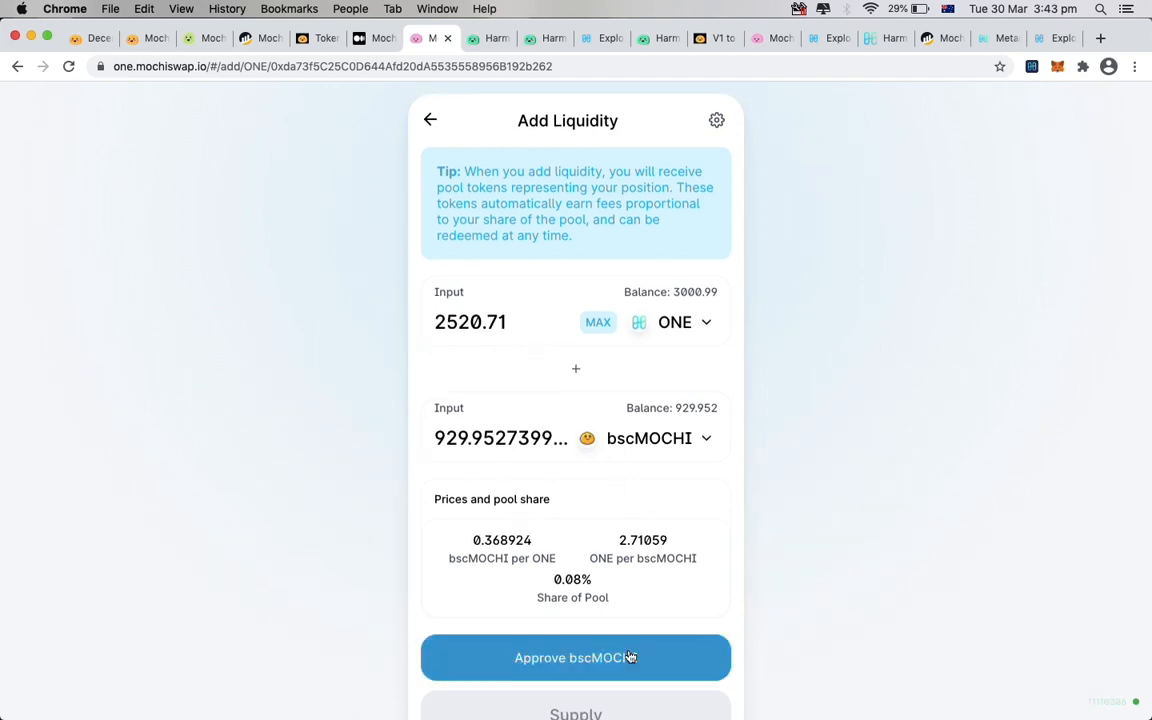
pyautogui.click(575, 657)
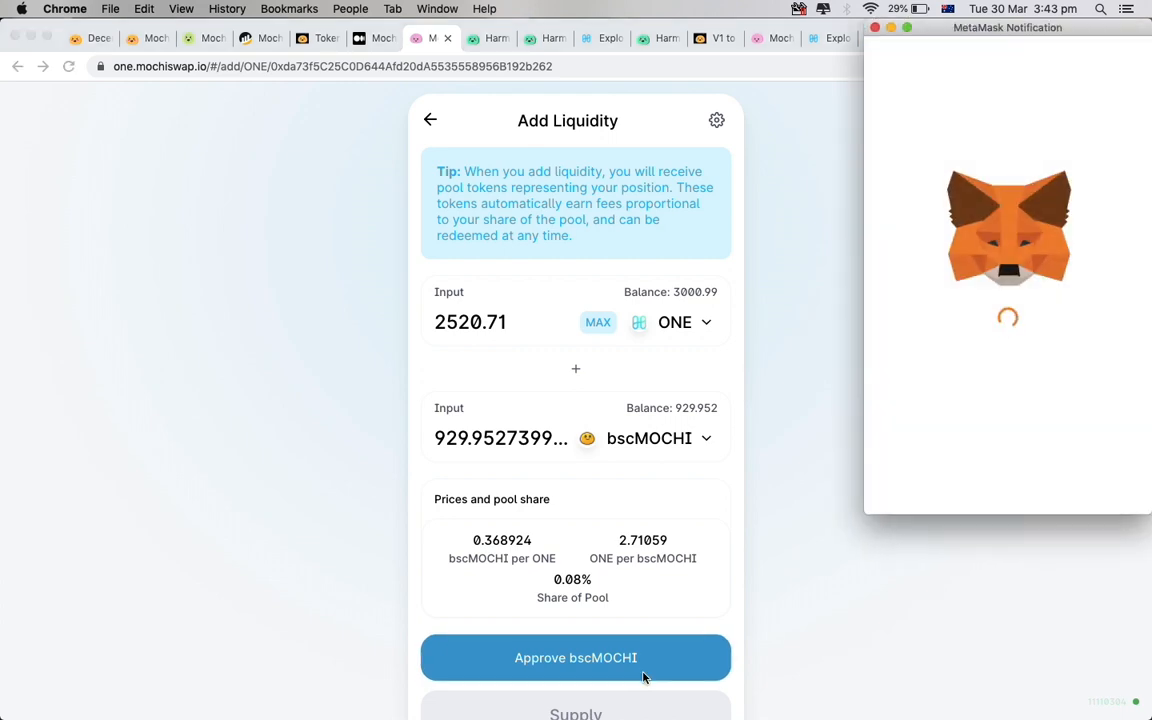
# Step: Grant MochiSwap permission to spend bscMOCHI in MetaMask
pyautogui.click(575, 657)
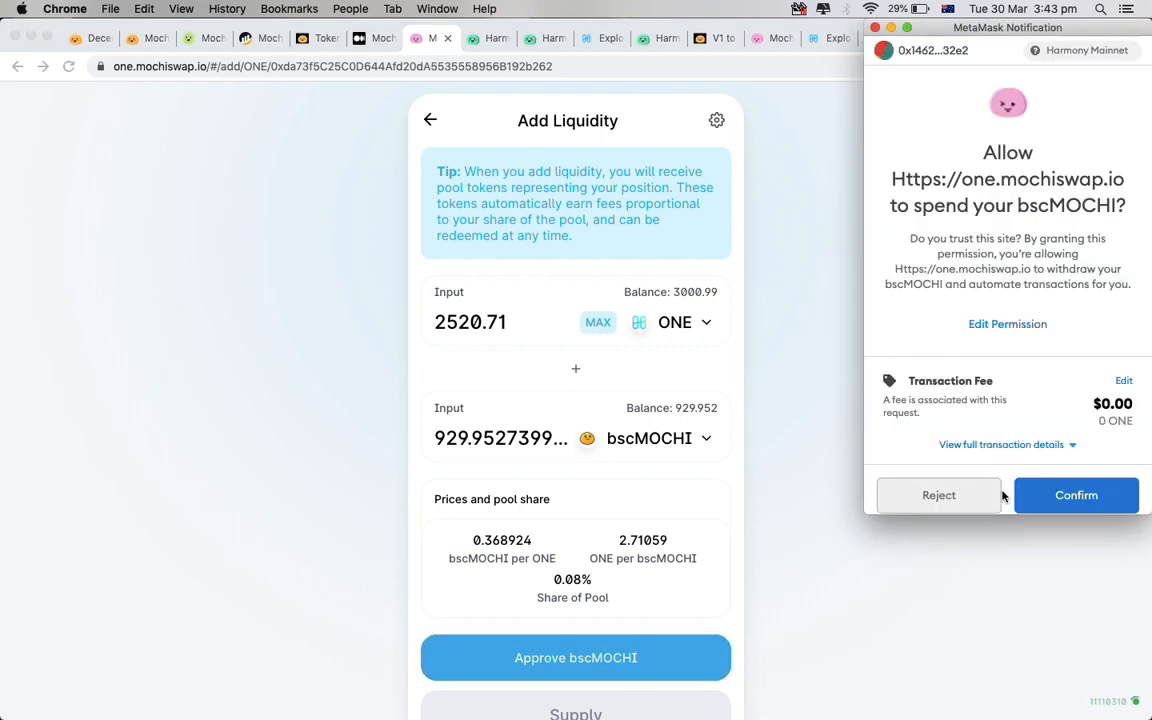
pyautogui.click(1076, 495)
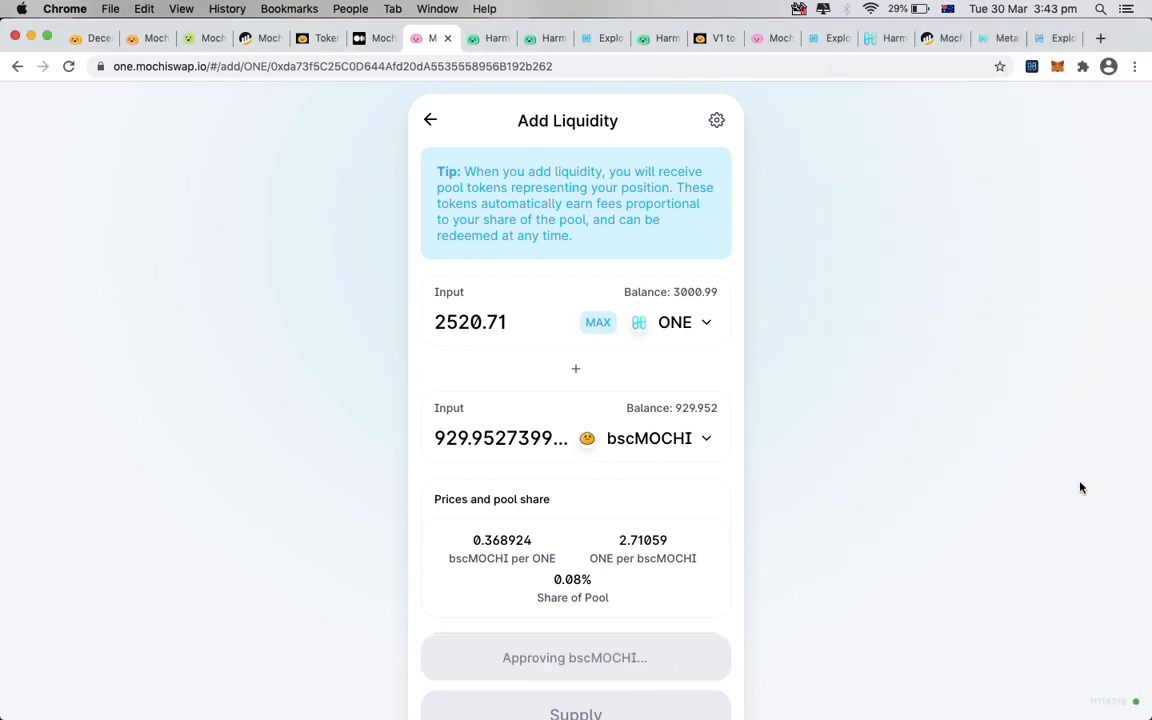
pyautogui.scroll(-3)
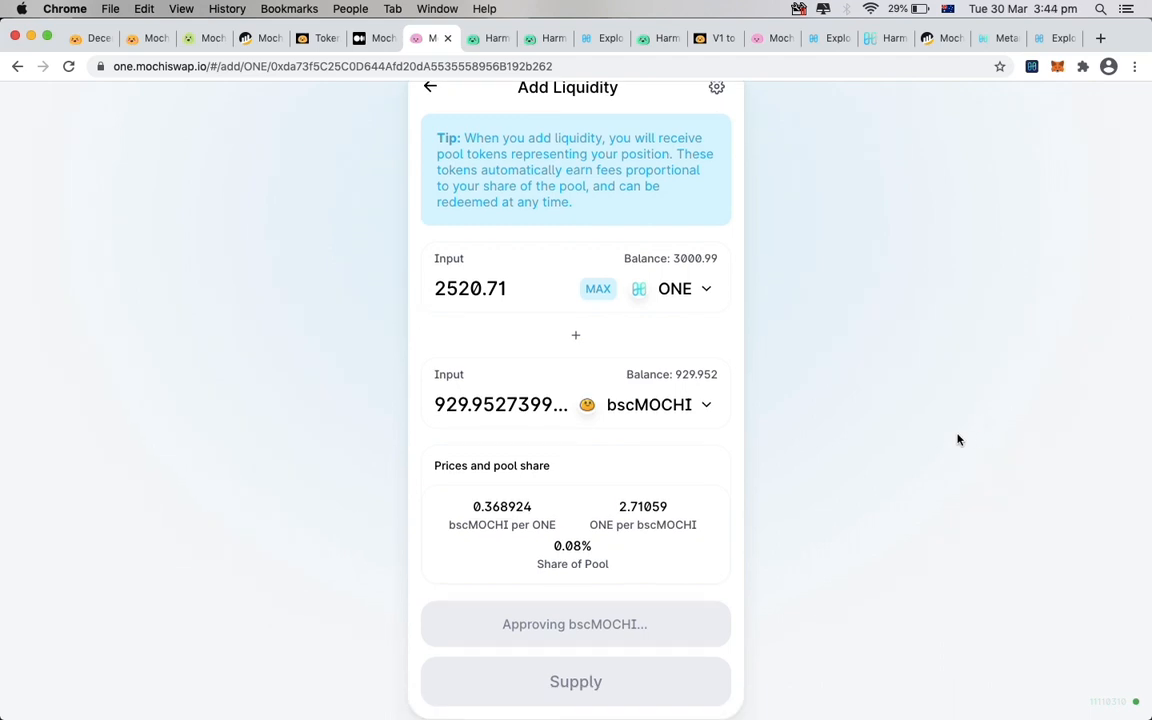
pyautogui.scroll(-3)
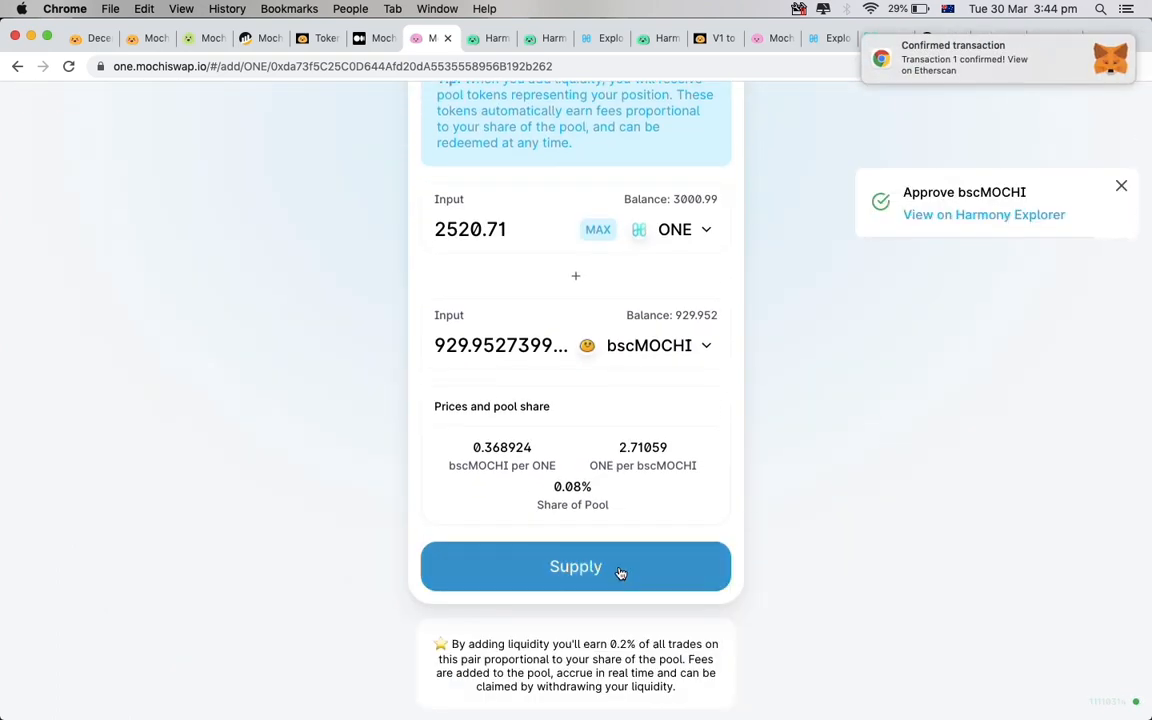
# Step: Supply 2520.71 ONE and 929.952 bscMOCHI liquidity, confirm in MetaMask, and return to the pool list
pyautogui.click(575, 566)
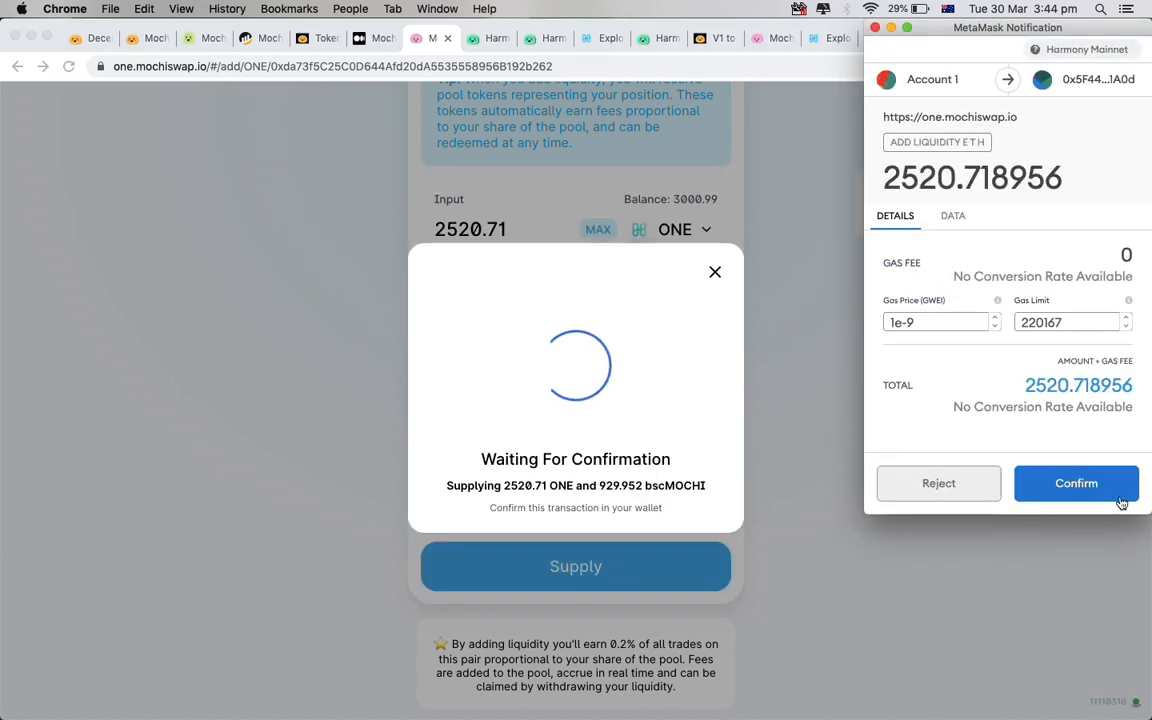
pyautogui.click(1076, 483)
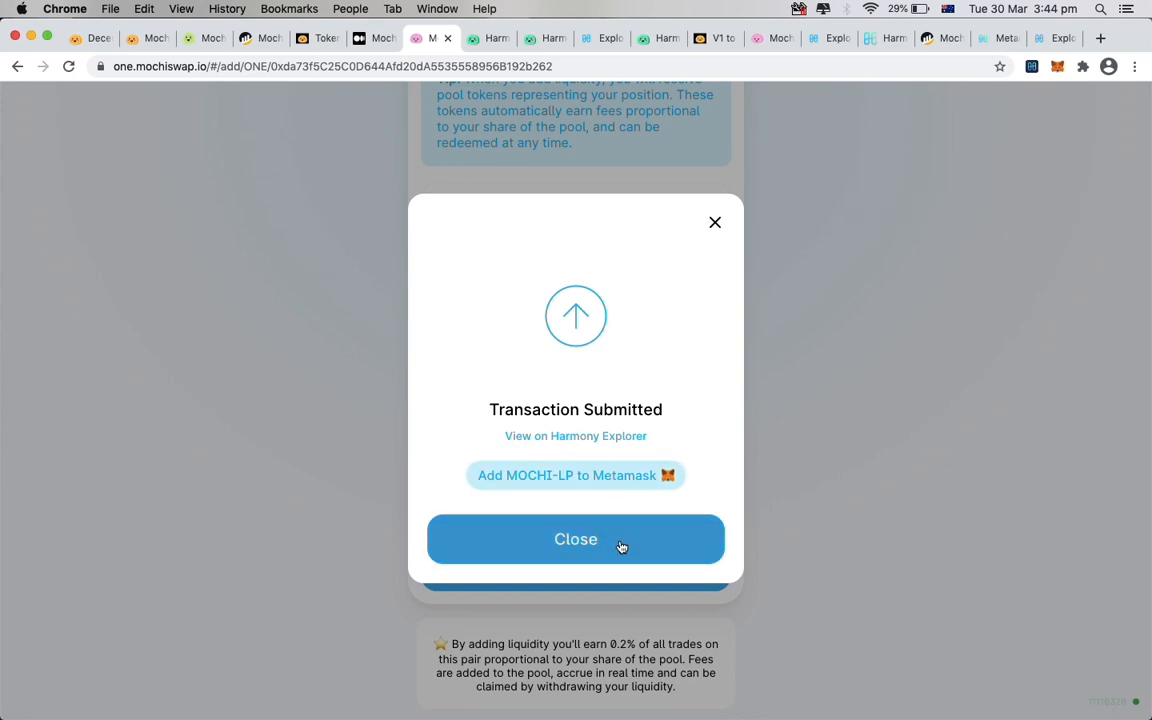
pyautogui.click(575, 539)
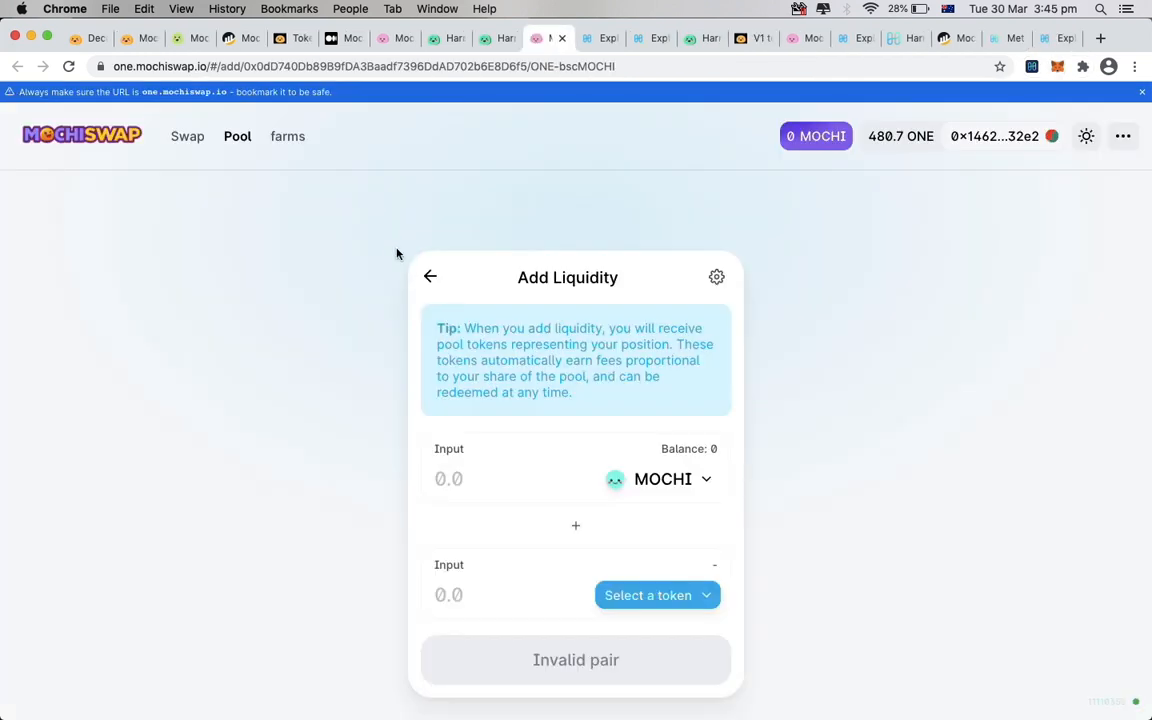
pyautogui.click(430, 276)
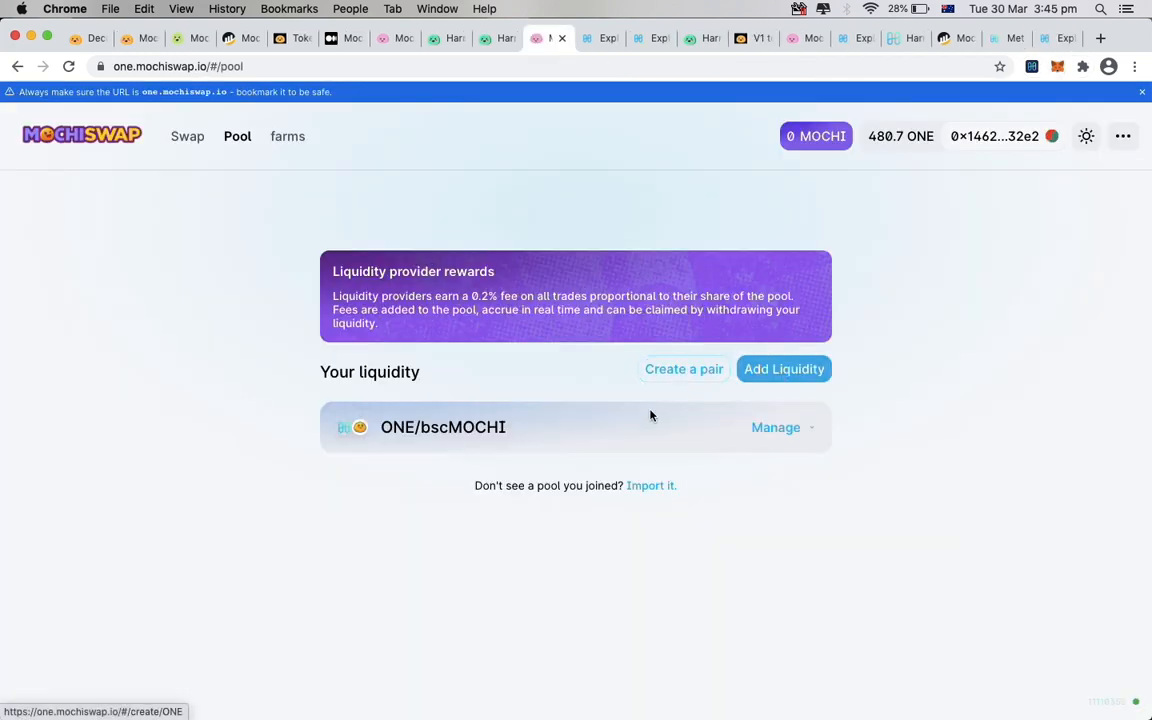
# Step: Expand the ONE/bscMOCHI position (1524 pool tokens, 0.08% share), then go to the MOCHI farms site
pyautogui.click(497, 38)
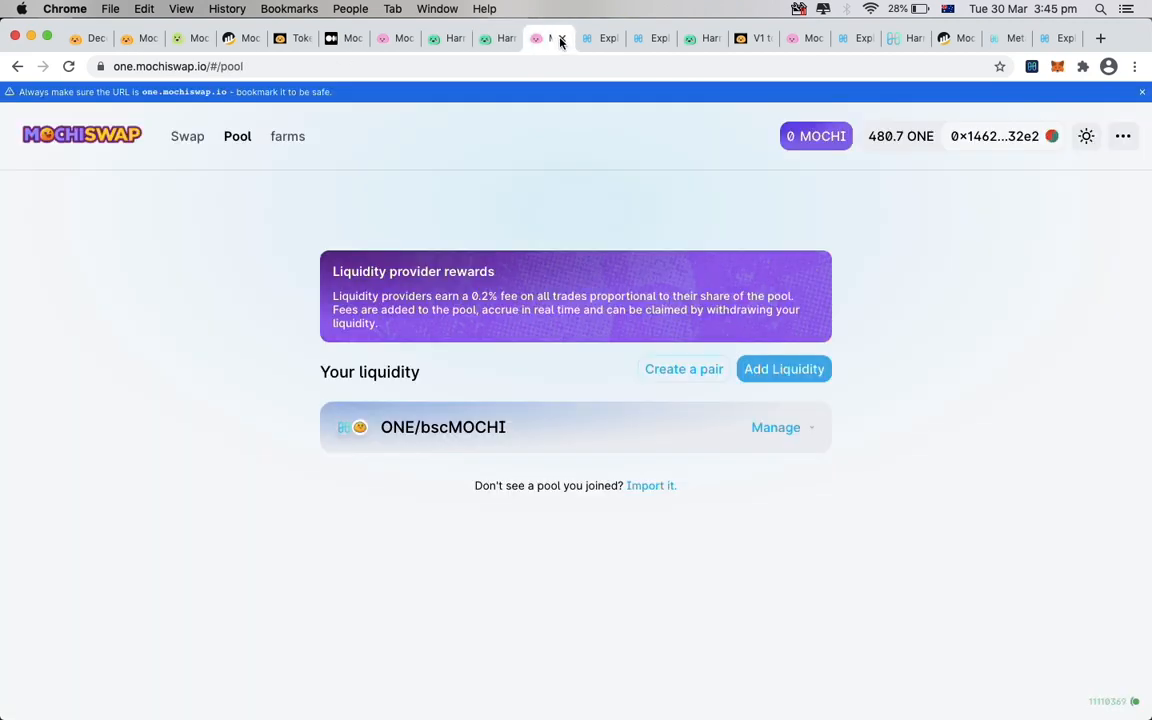
pyautogui.click(775, 427)
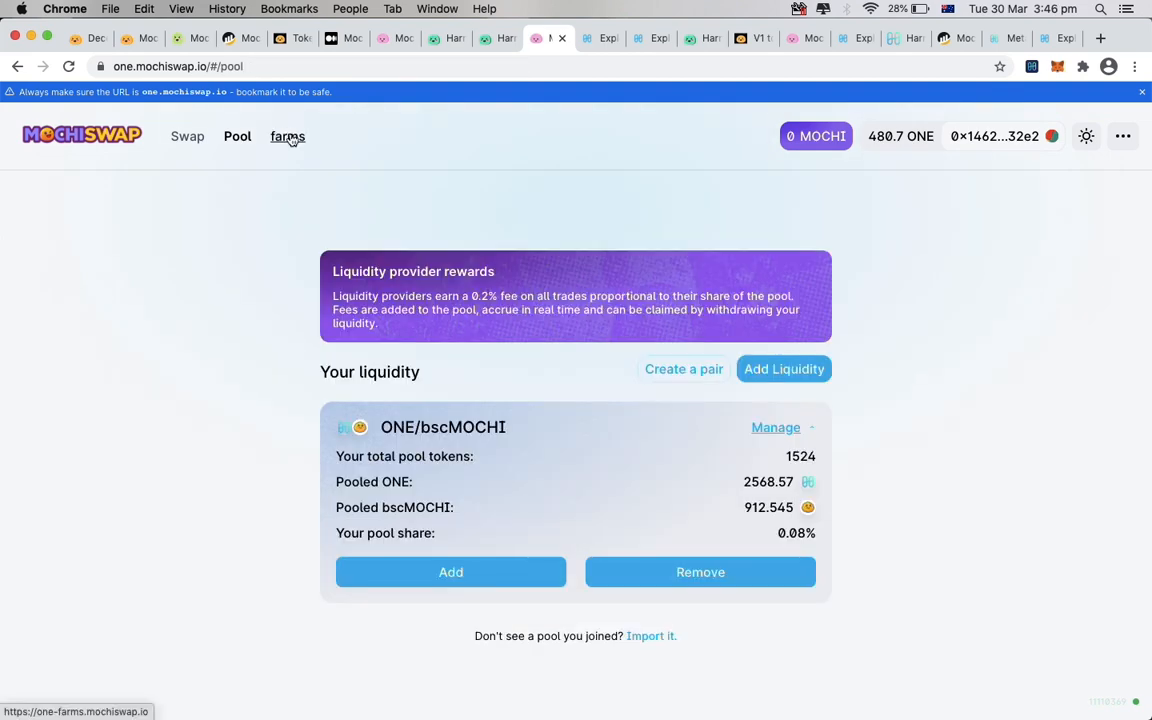
pyautogui.click(287, 136)
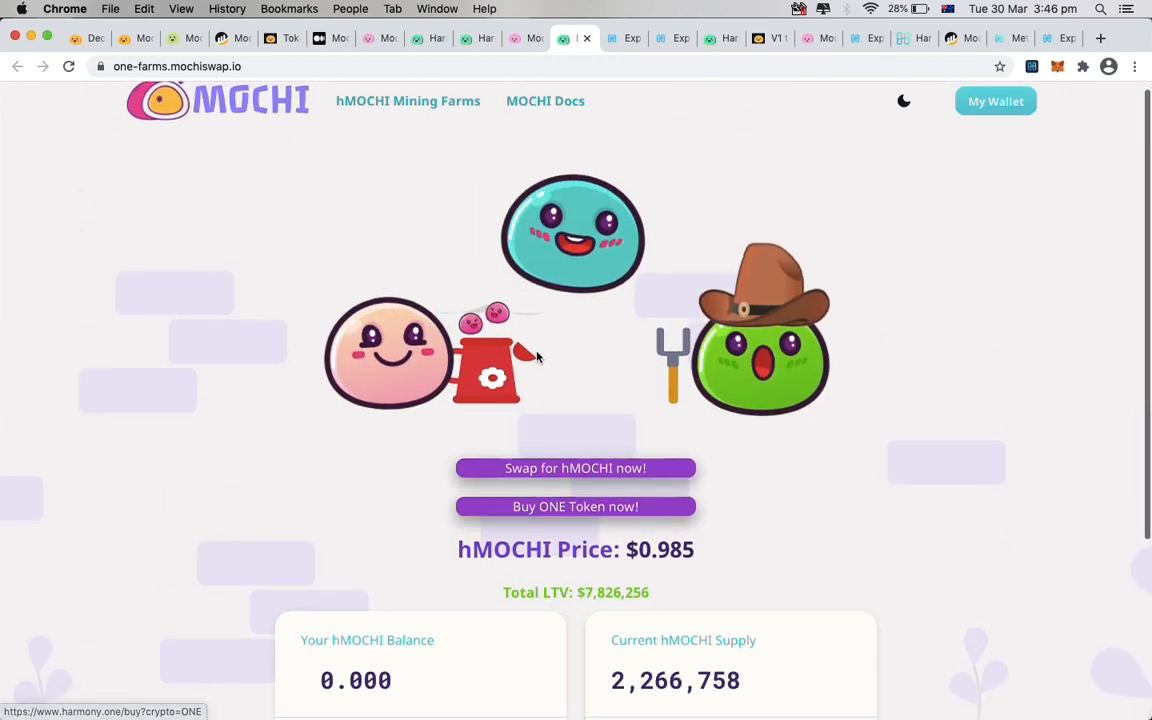
# Step: Scroll down to the hMOCHI farm cards and select the ONE-BSCMOCHI farm
pyautogui.scroll(-3)
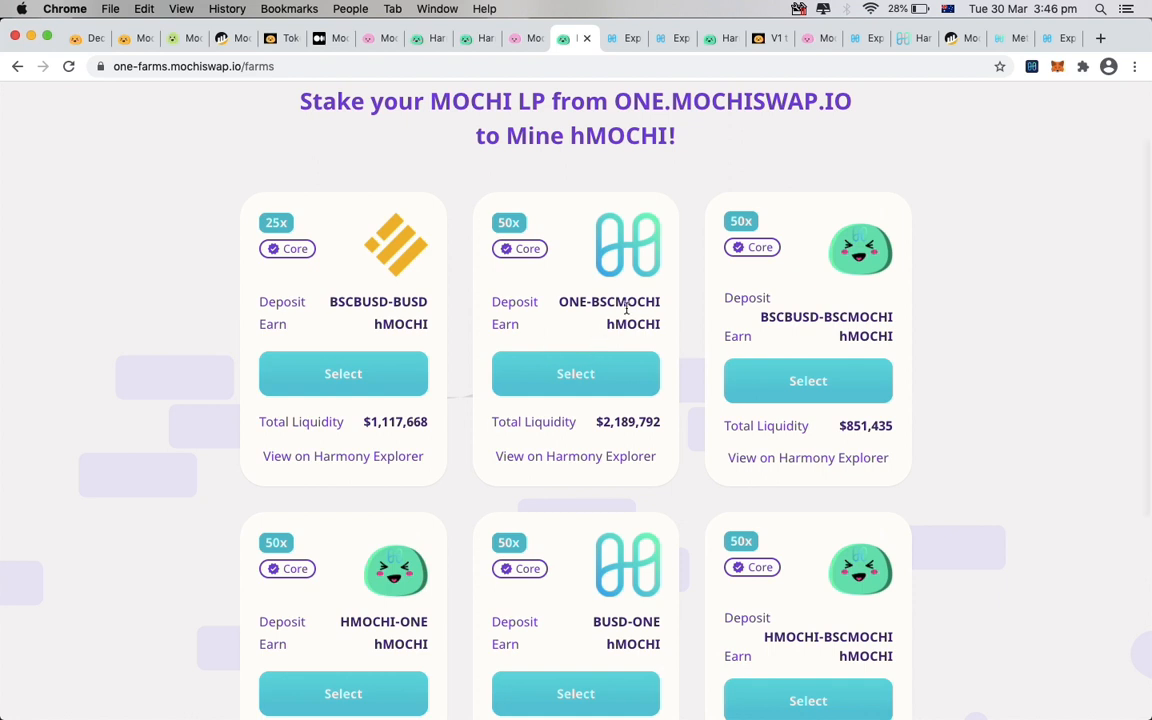
pyautogui.moveTo(623, 318)
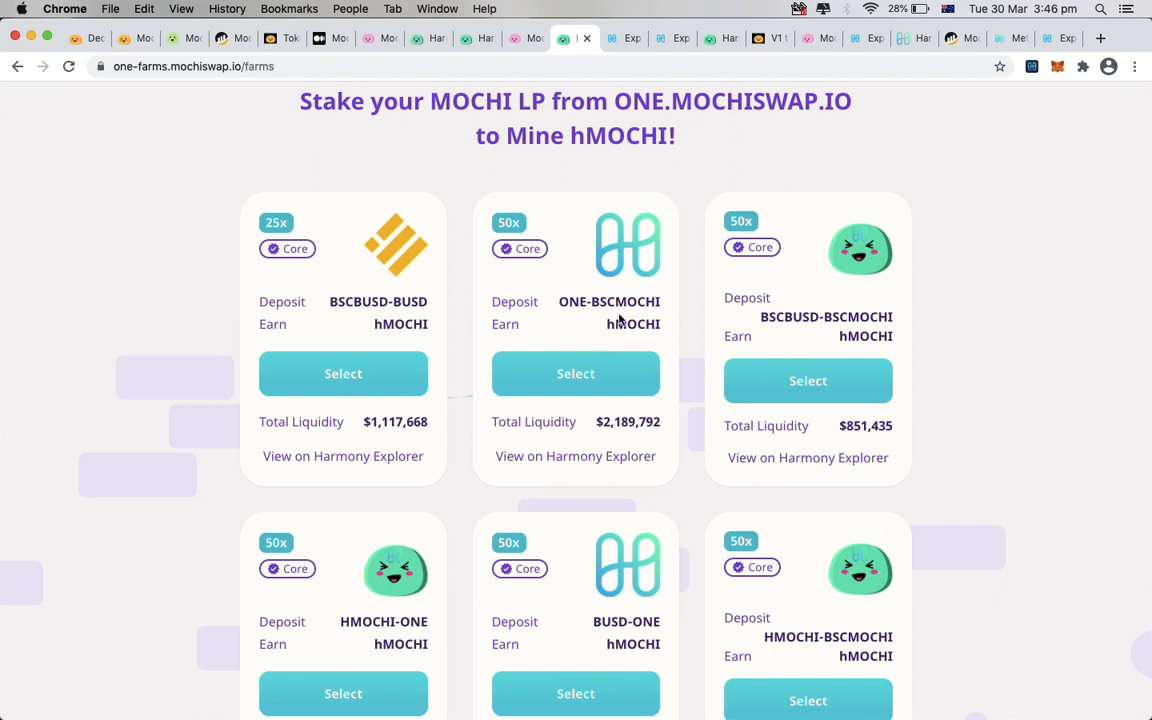
pyautogui.scroll(-3)
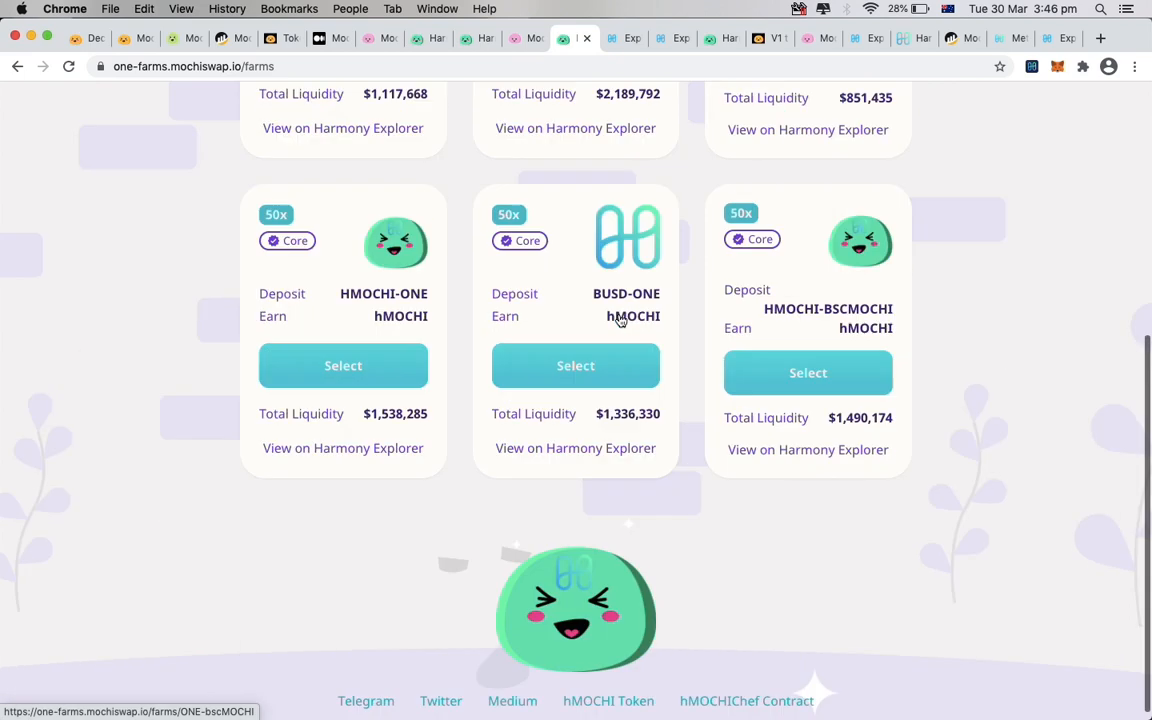
pyautogui.click(808, 372)
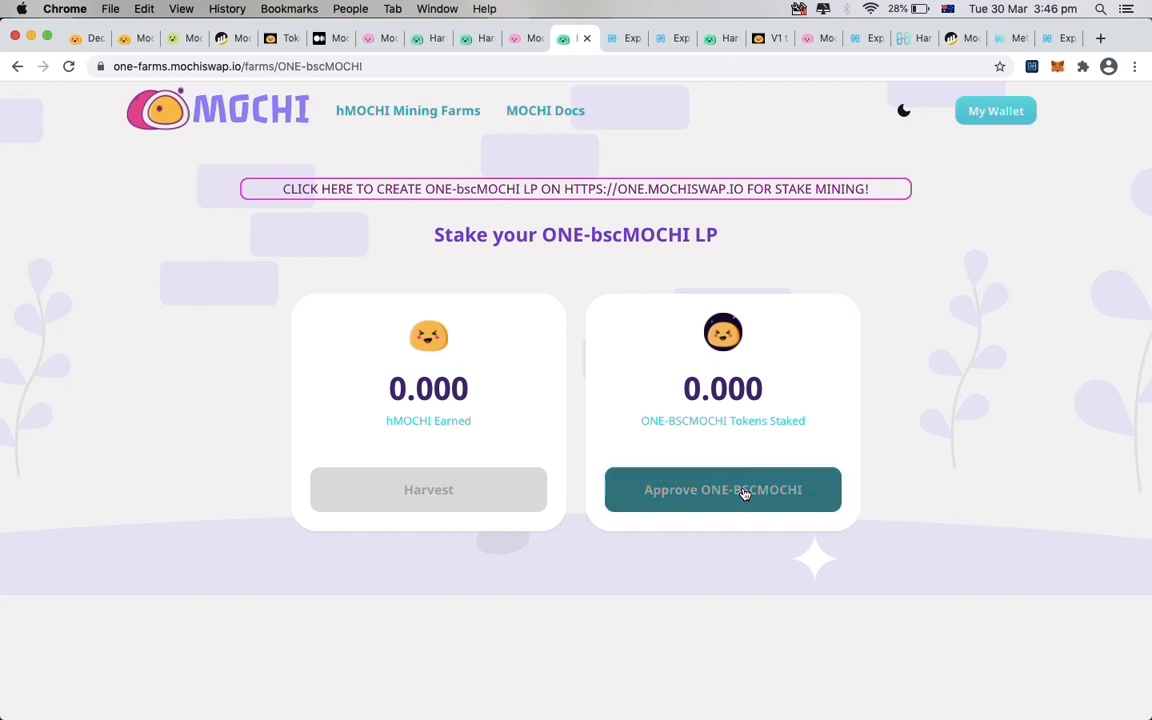
# Step: Approve the ONE-BSCMOCHI LP tokens for staking in the farm
pyautogui.click(722, 489)
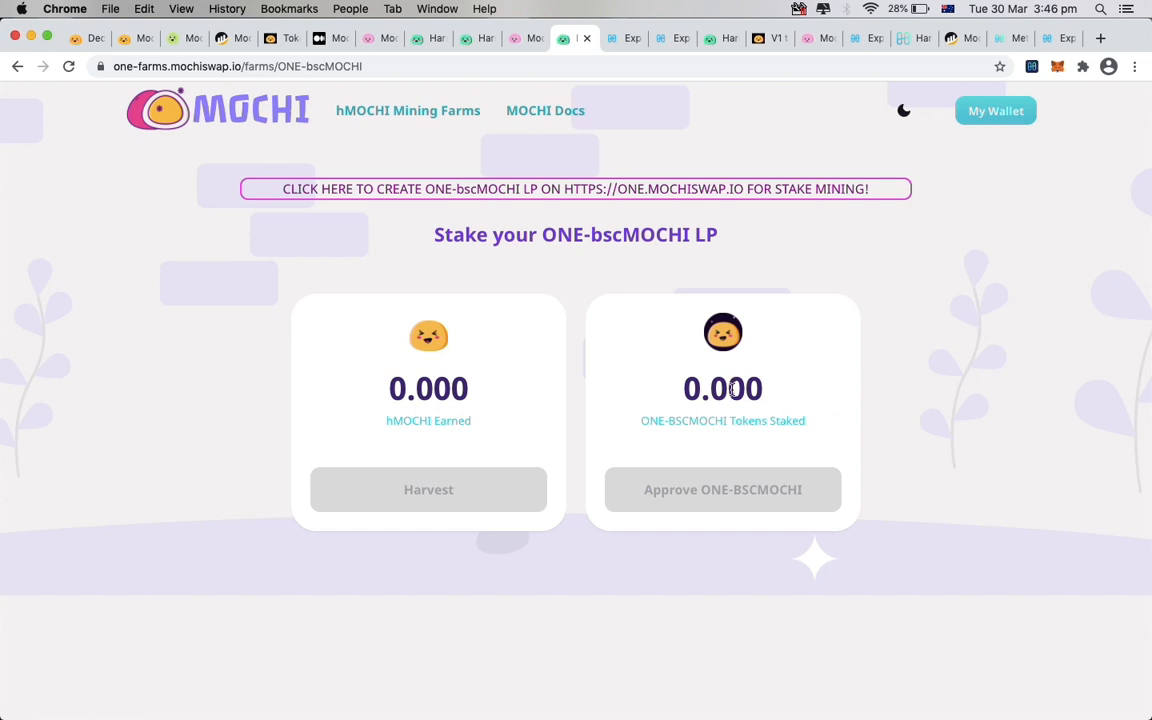
pyautogui.moveTo(733, 416)
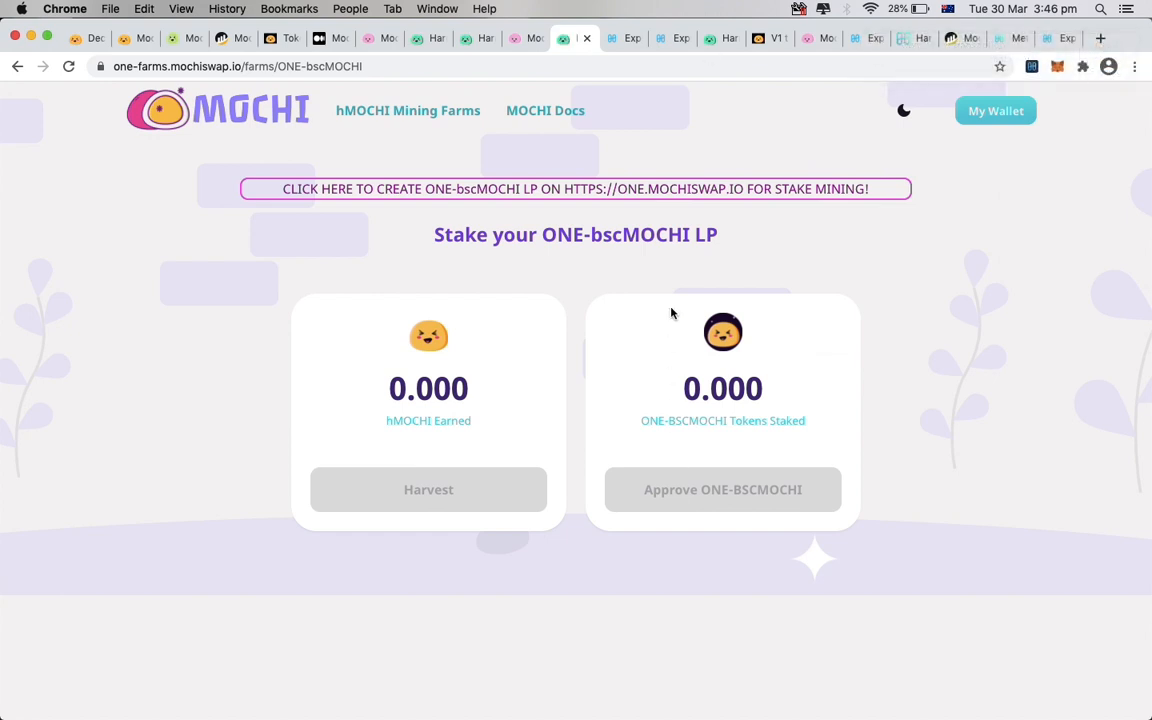
# Step: Deposit the maximum 1524.613 ONE-BSCMOCHI LP tokens into the farm and confirm
pyautogui.click(722, 489)
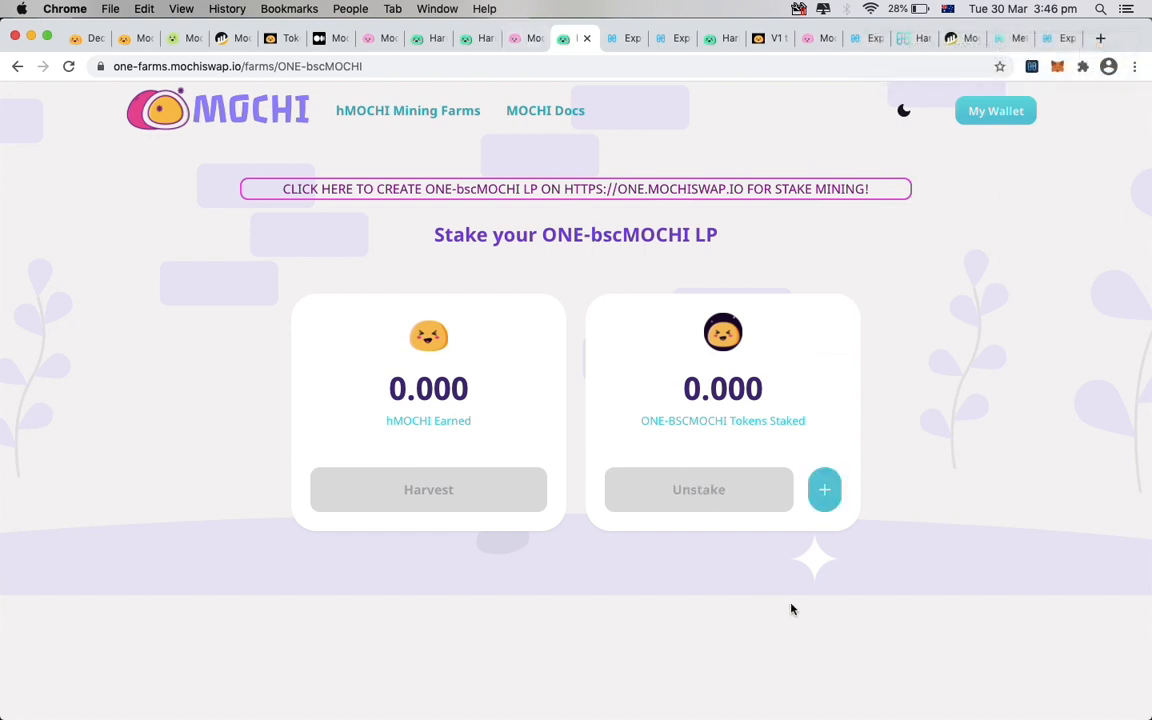
pyautogui.click(824, 489)
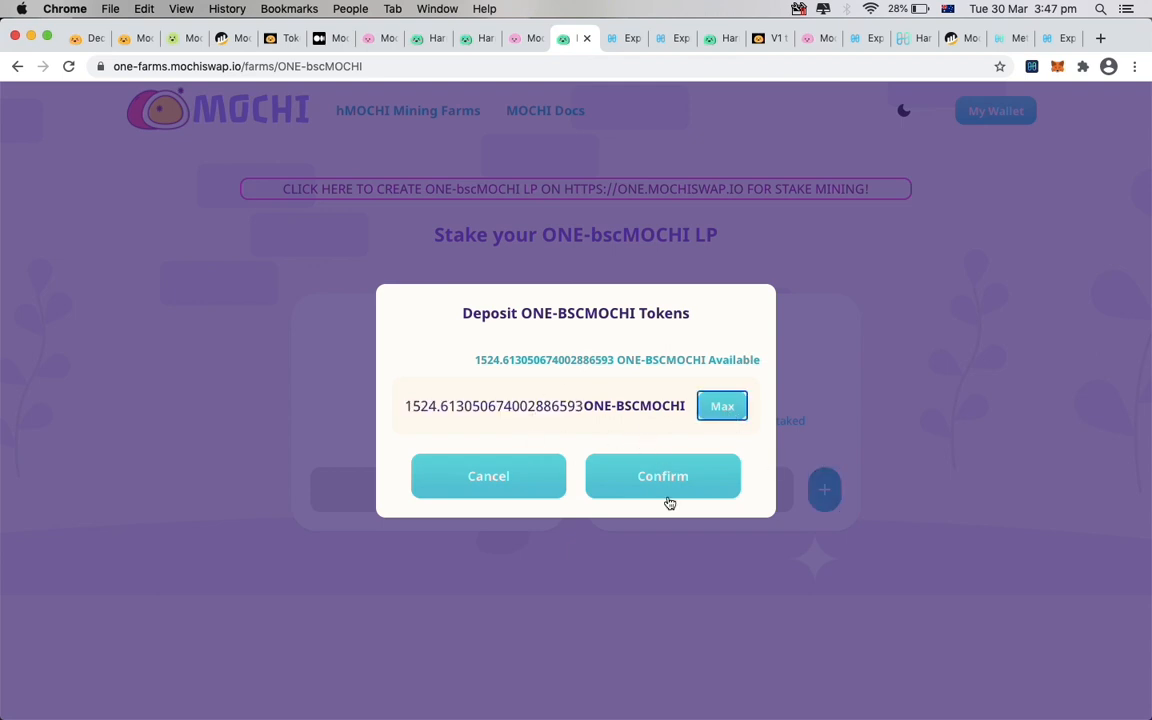
pyautogui.click(662, 475)
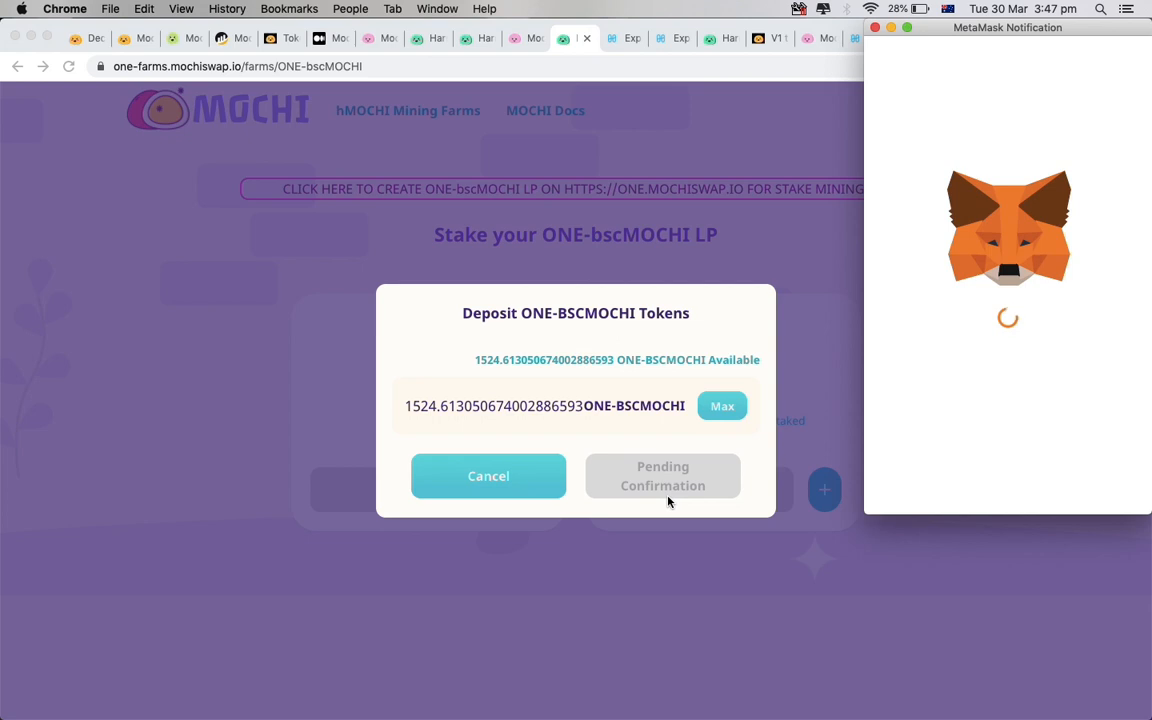